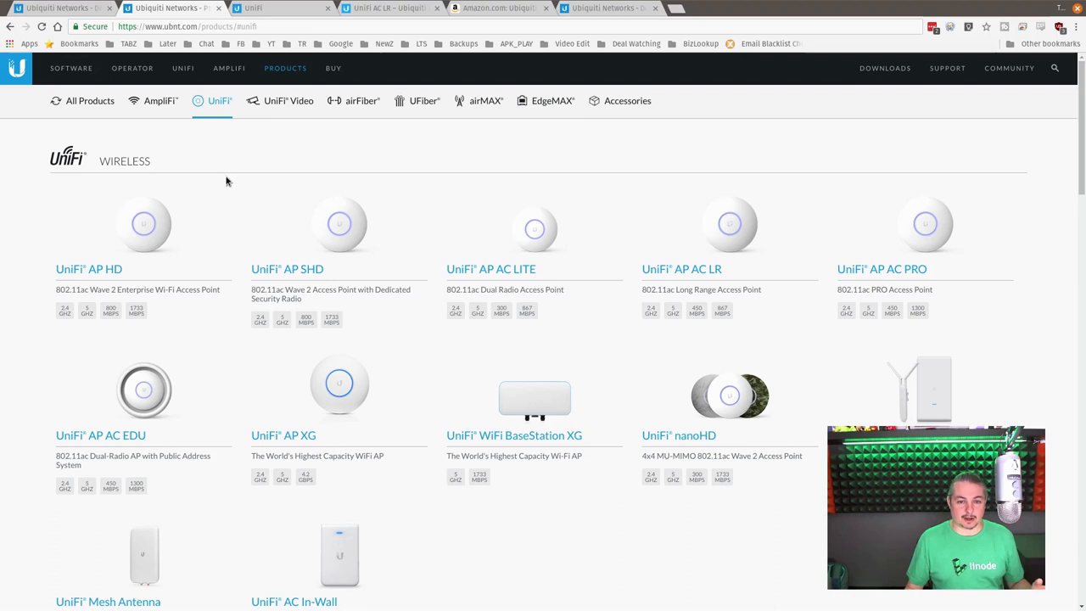
pyautogui.moveTo(553, 100)
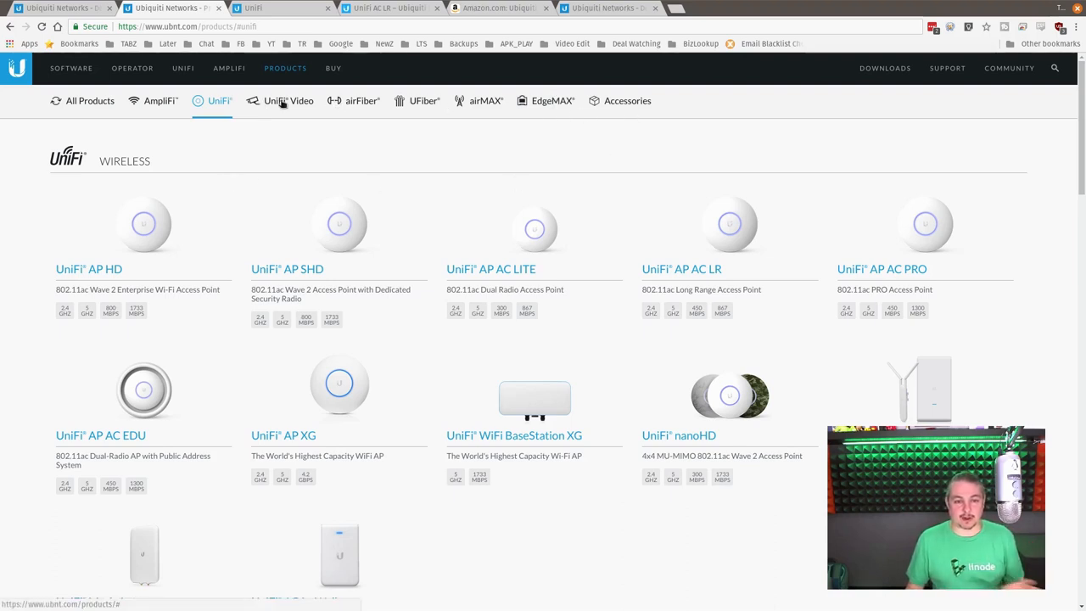
pyautogui.moveTo(609, 108)
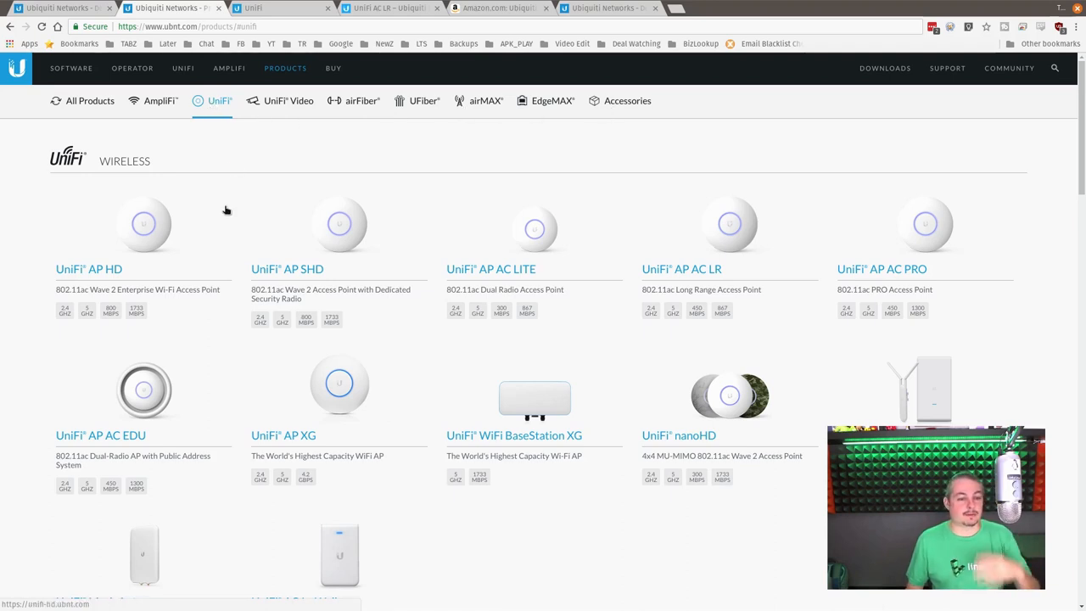
pyautogui.moveTo(227, 211)
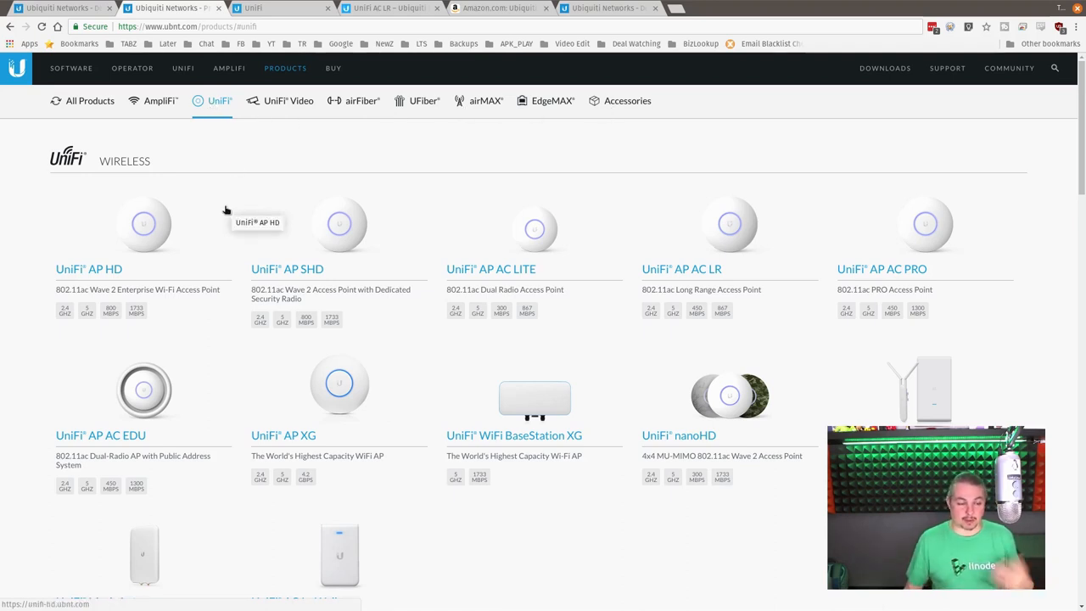
pyautogui.moveTo(415, 391)
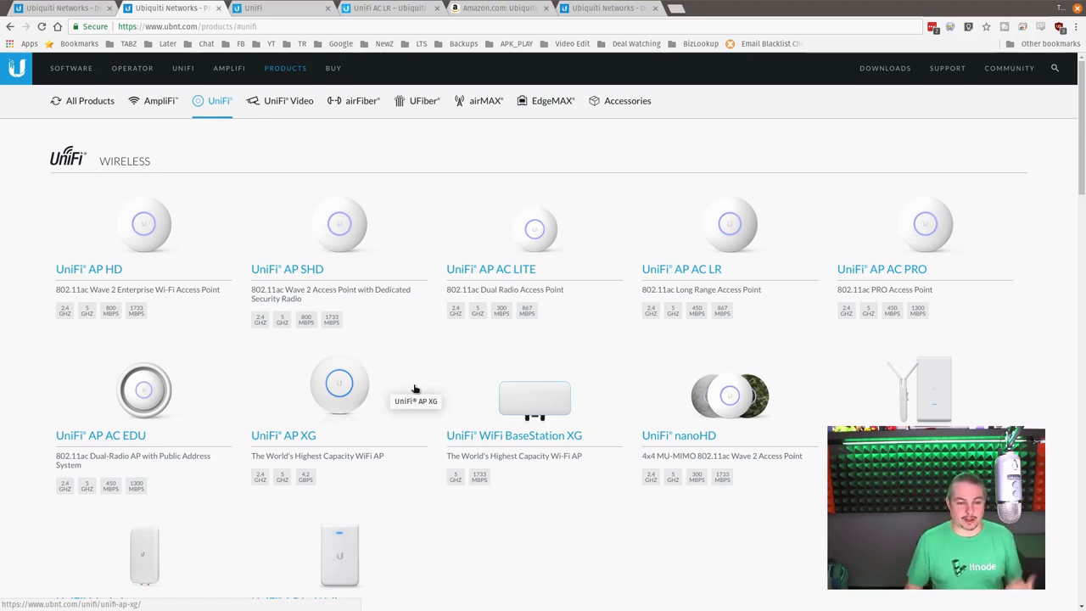
pyautogui.moveTo(550, 560)
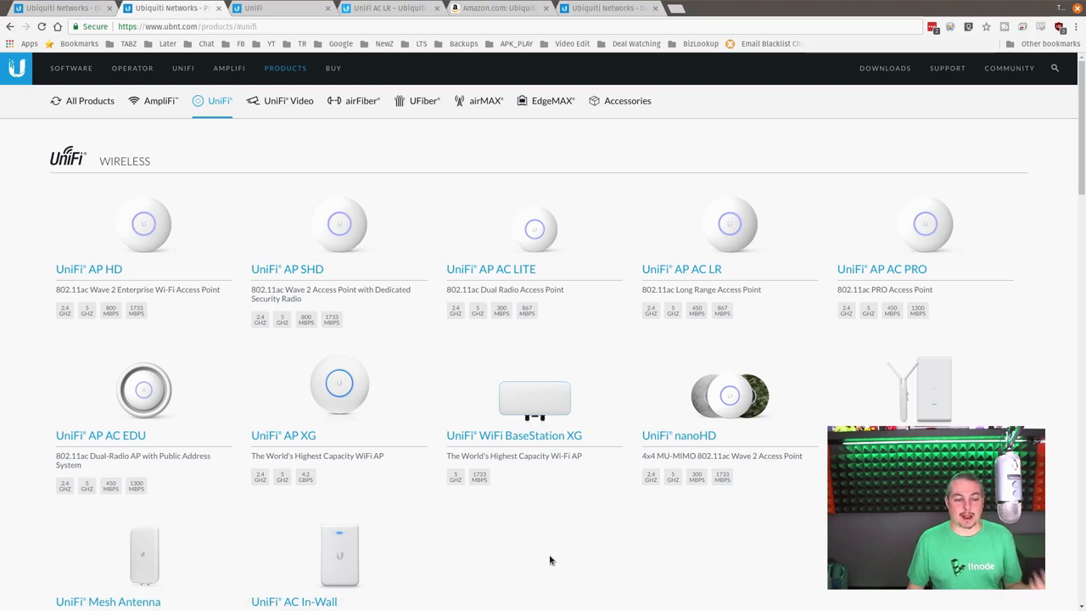
pyautogui.moveTo(540, 536)
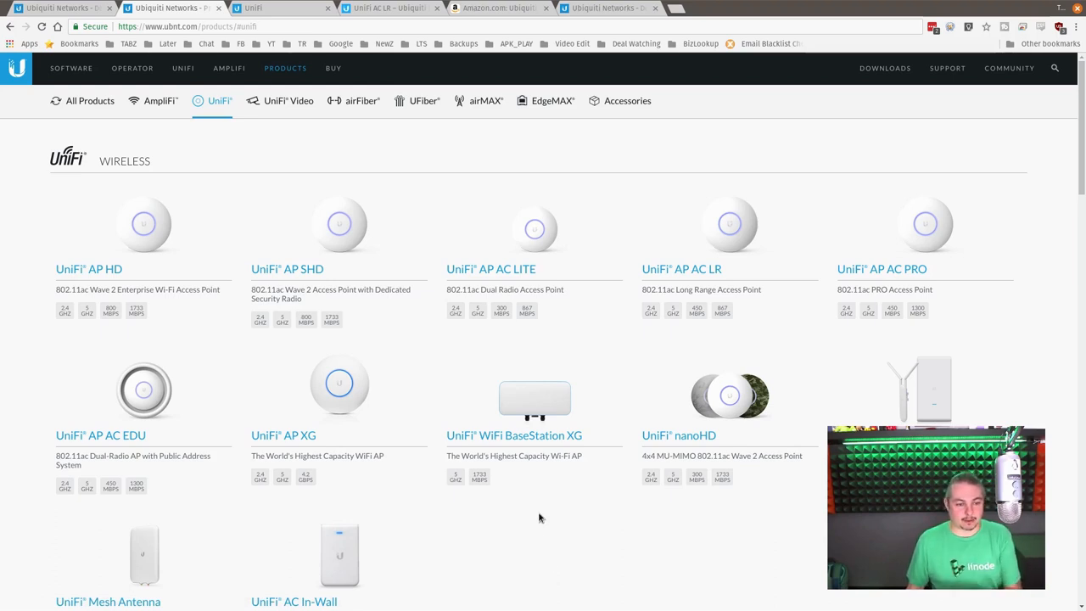
pyautogui.moveTo(168, 254)
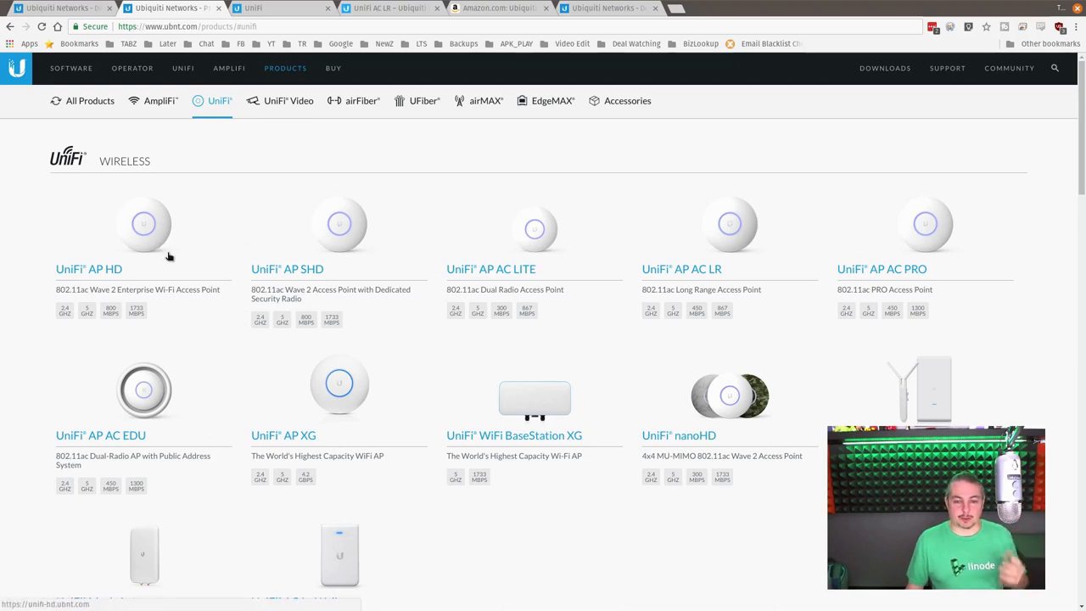
pyautogui.moveTo(65, 309)
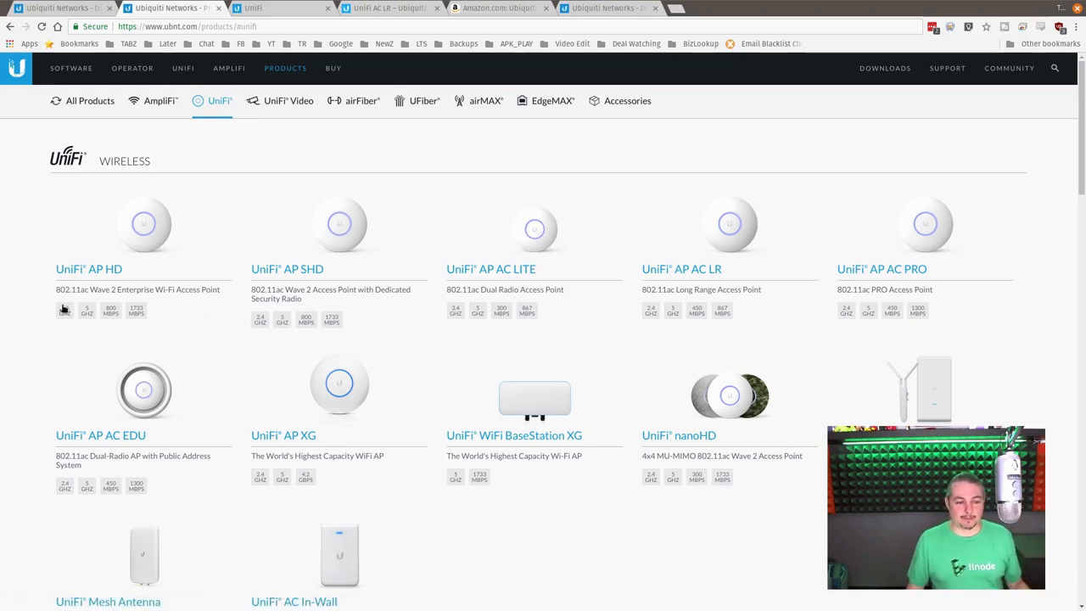
pyautogui.moveTo(151, 315)
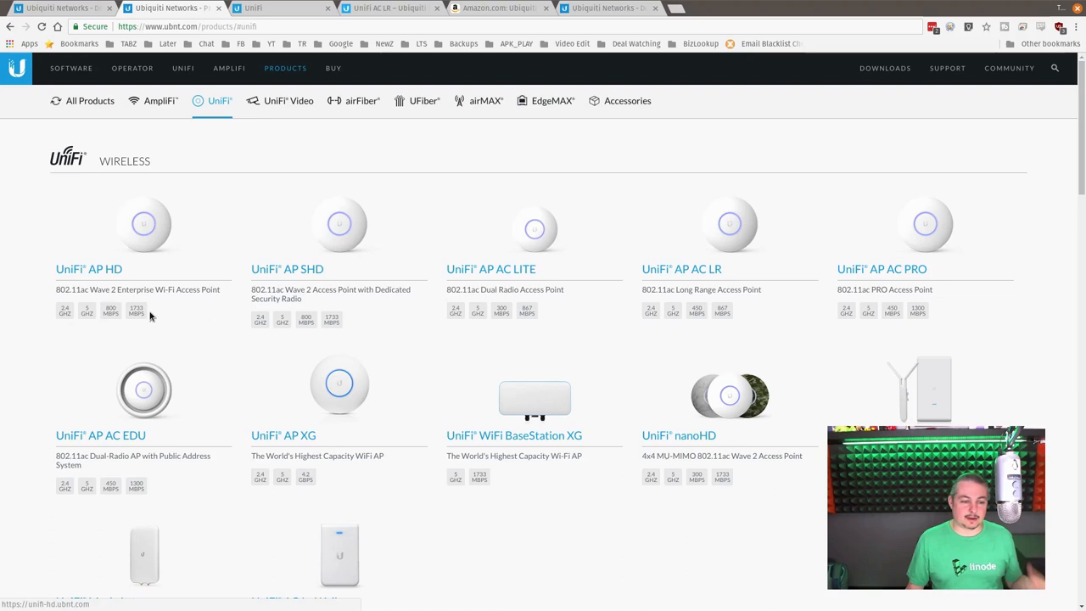
pyautogui.moveTo(525, 285)
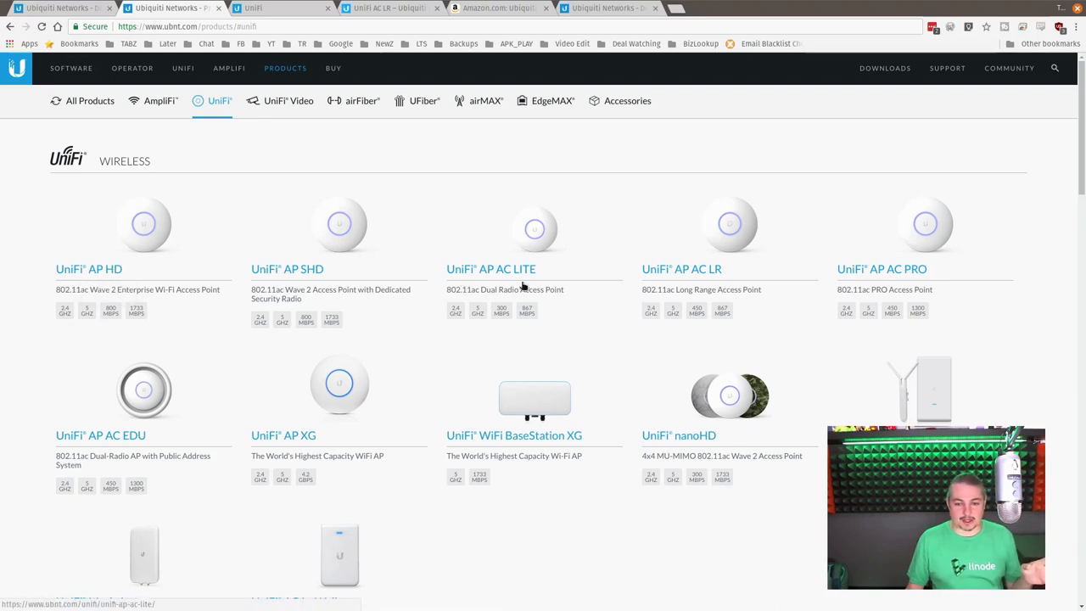
# Browse the Ubiquiti store listings and choose the single-unit price for the UniFi AC LR access point
pyautogui.scroll(-3)
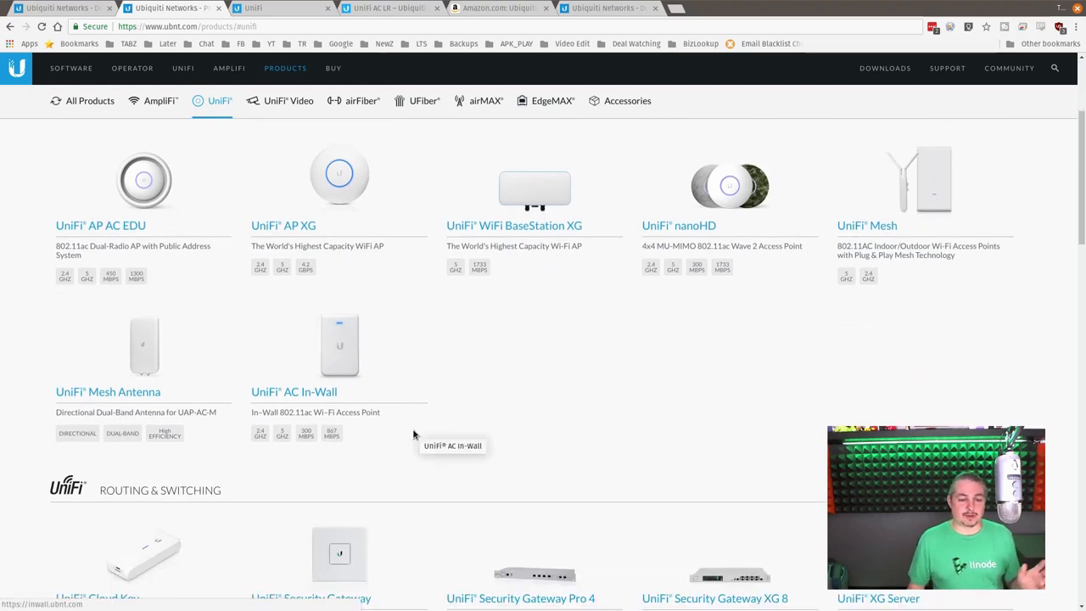
pyautogui.scroll(3)
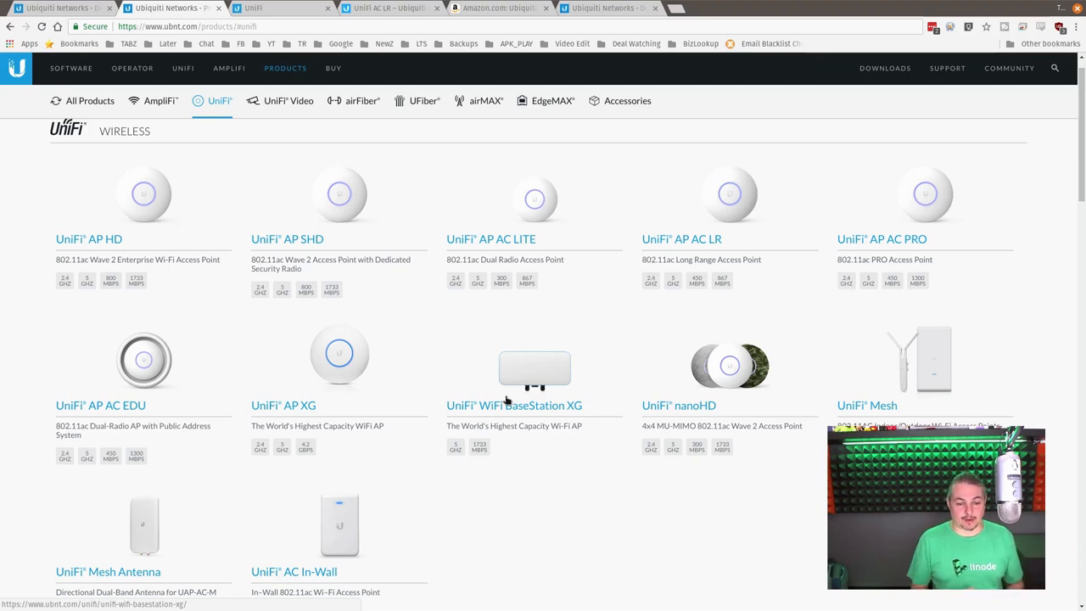
pyautogui.moveTo(472, 378)
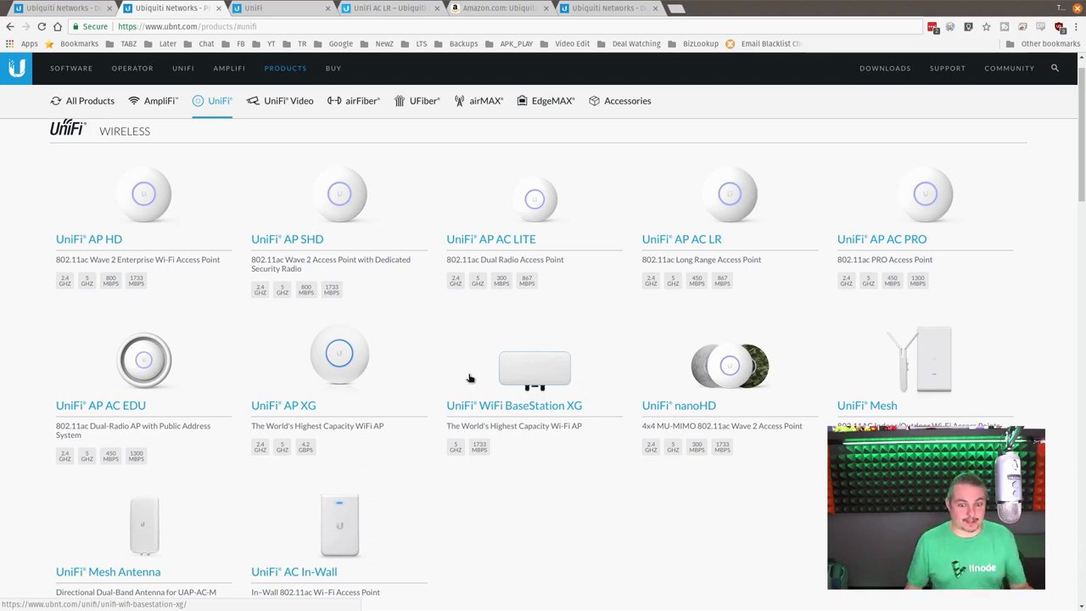
pyautogui.scroll(-3)
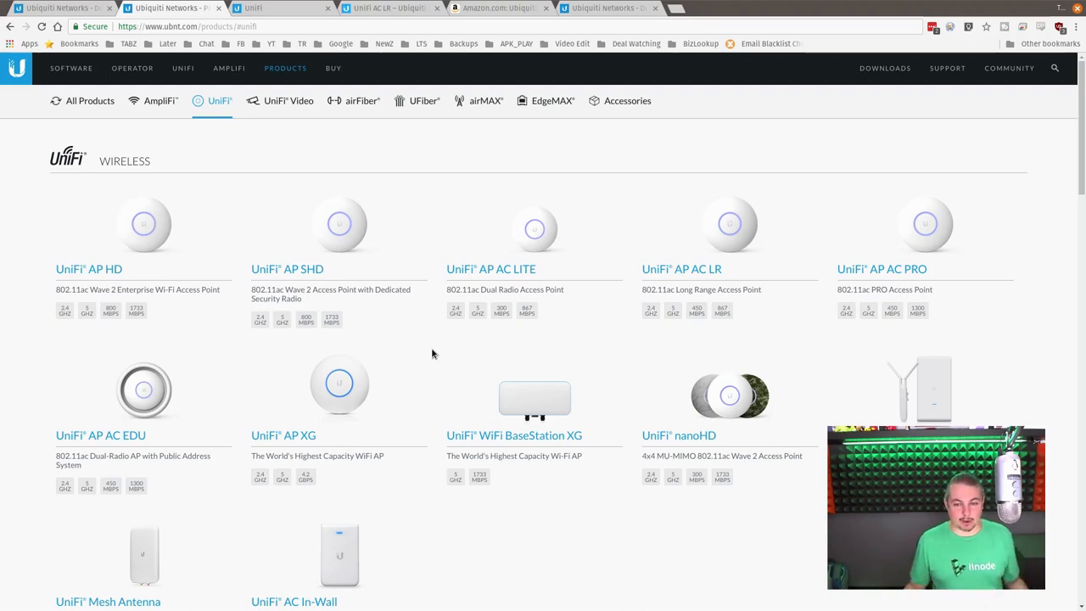
pyautogui.scroll(-3)
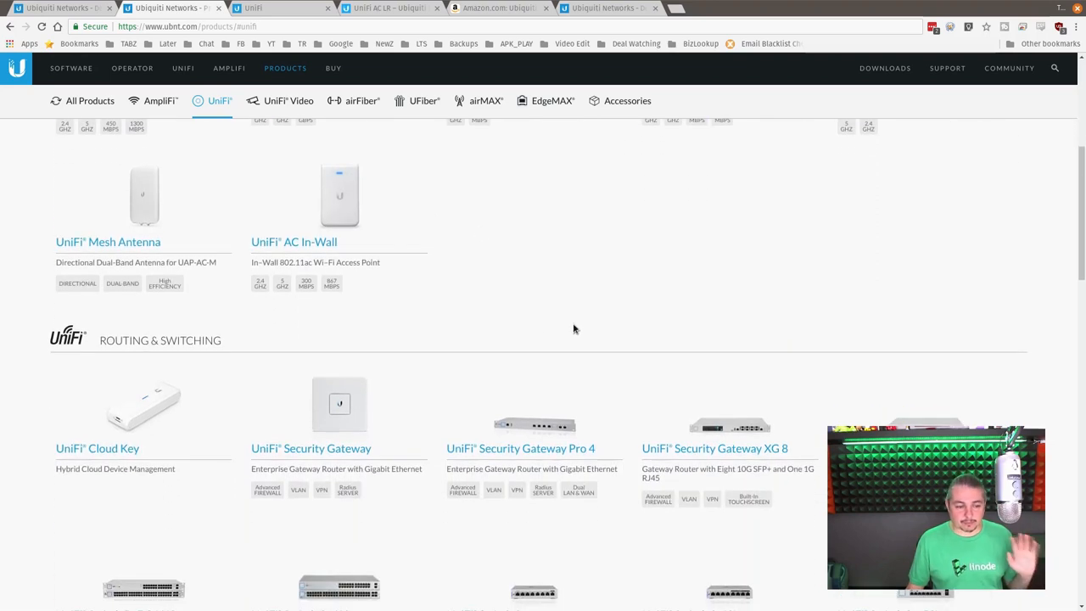
pyautogui.moveTo(109, 457)
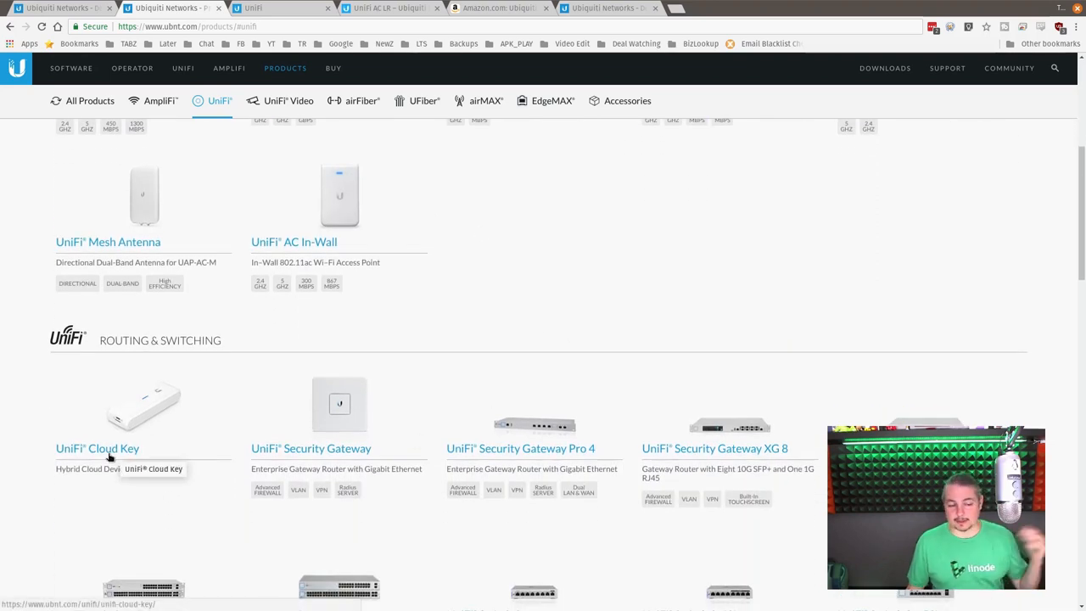
pyautogui.moveTo(180, 477)
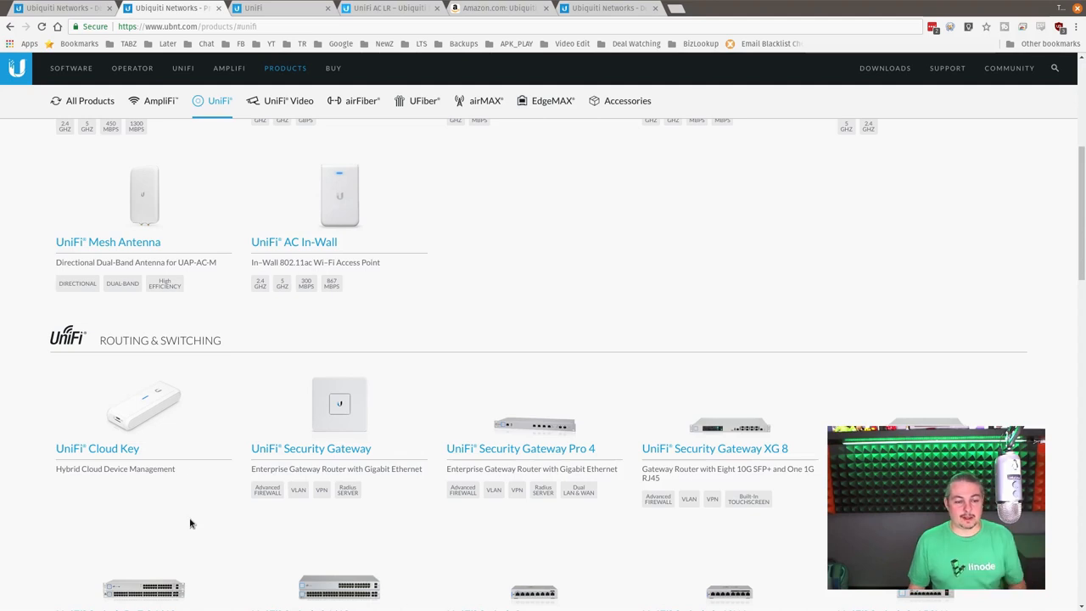
pyautogui.moveTo(512, 318)
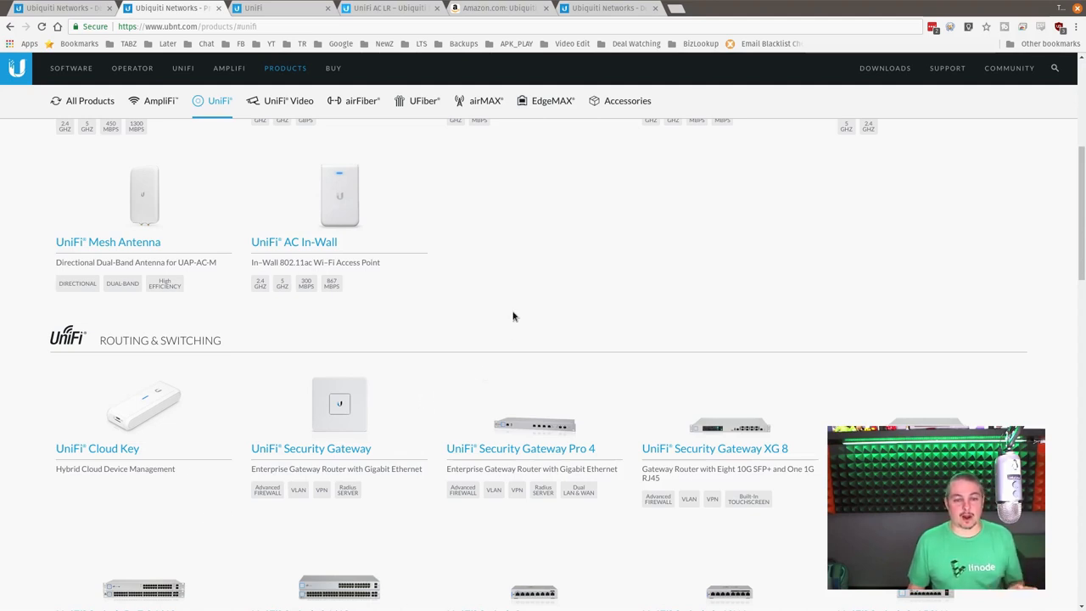
pyautogui.scroll(3)
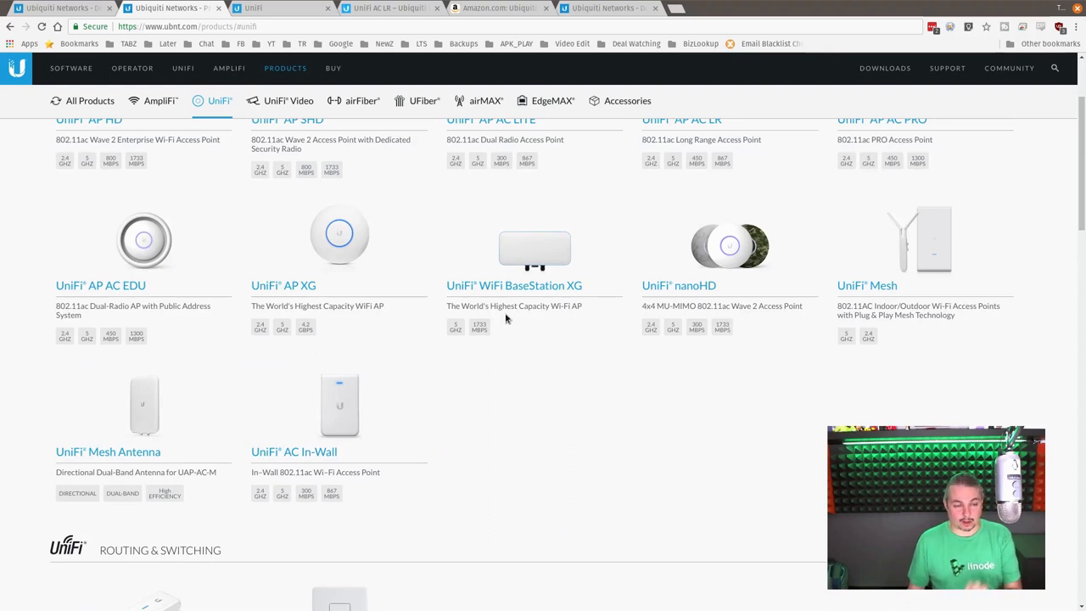
pyautogui.moveTo(509, 375)
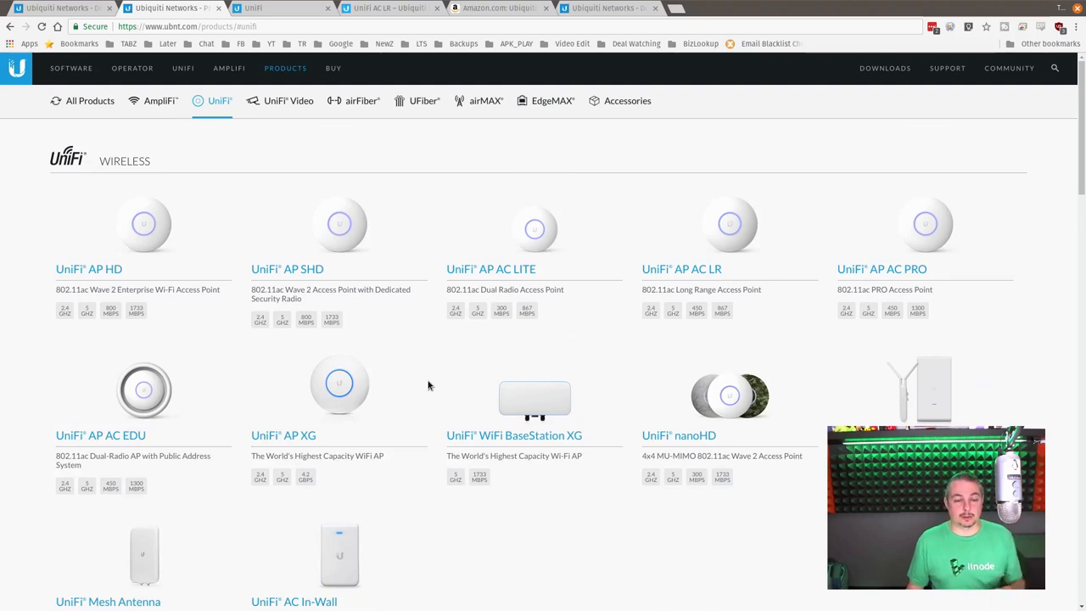
pyautogui.moveTo(414, 234)
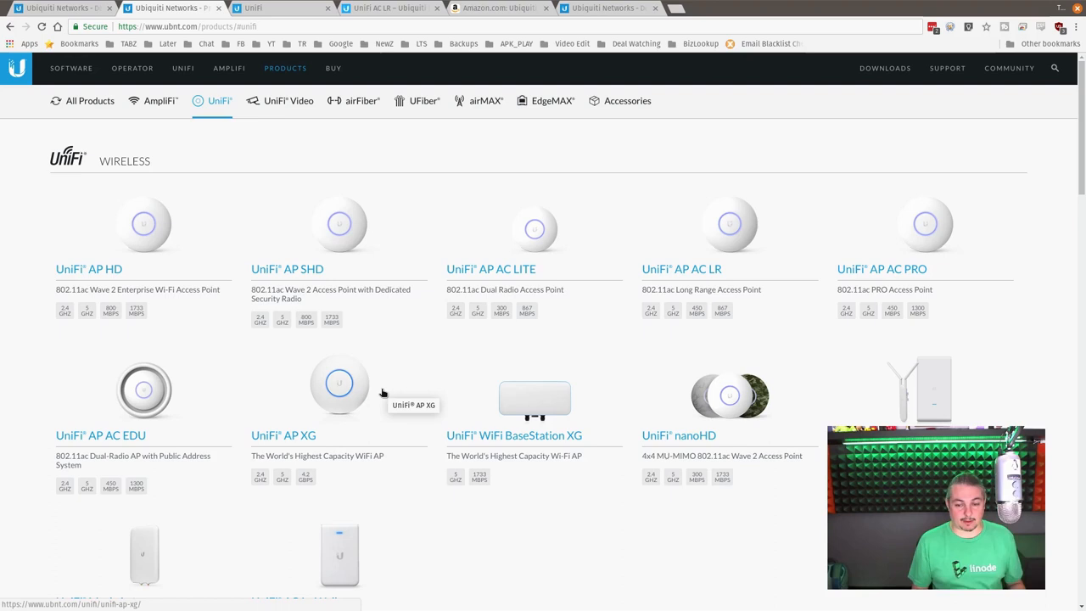
pyautogui.scroll(-3)
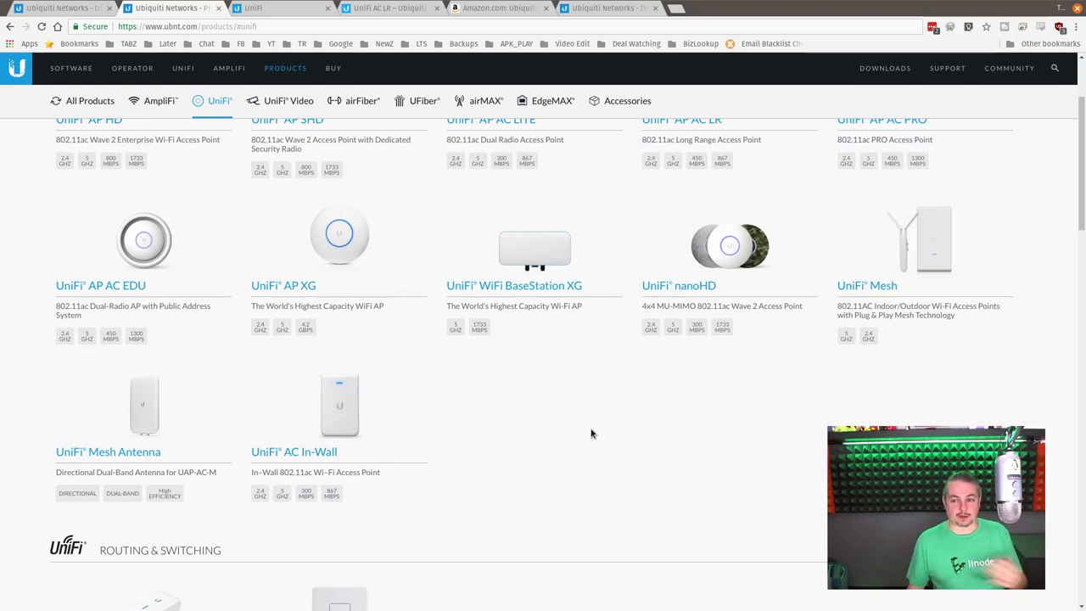
pyautogui.scroll(-3)
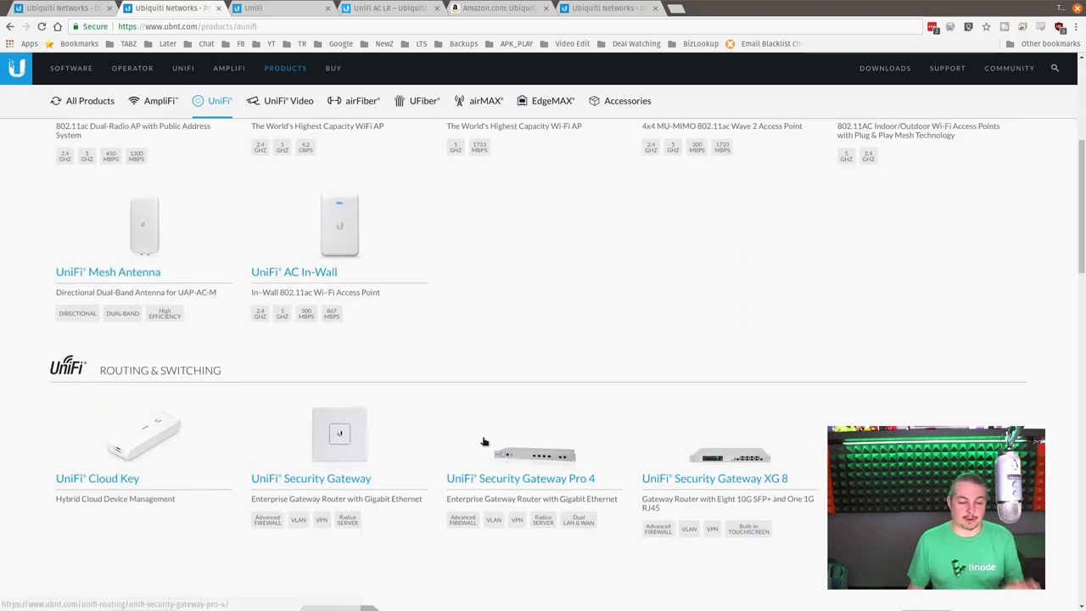
pyautogui.scroll(-3)
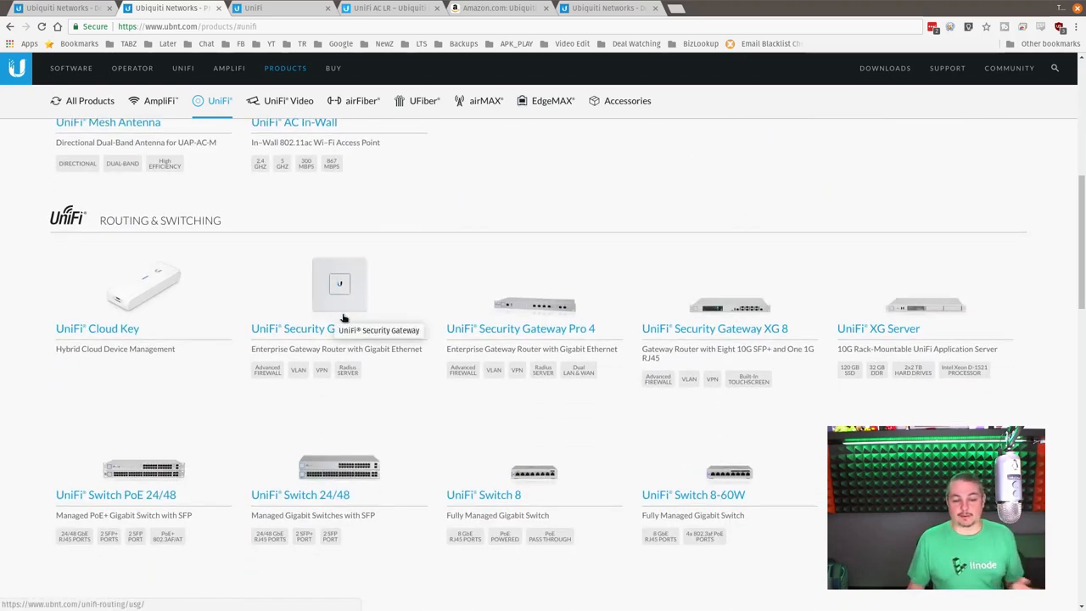
pyautogui.moveTo(378, 407)
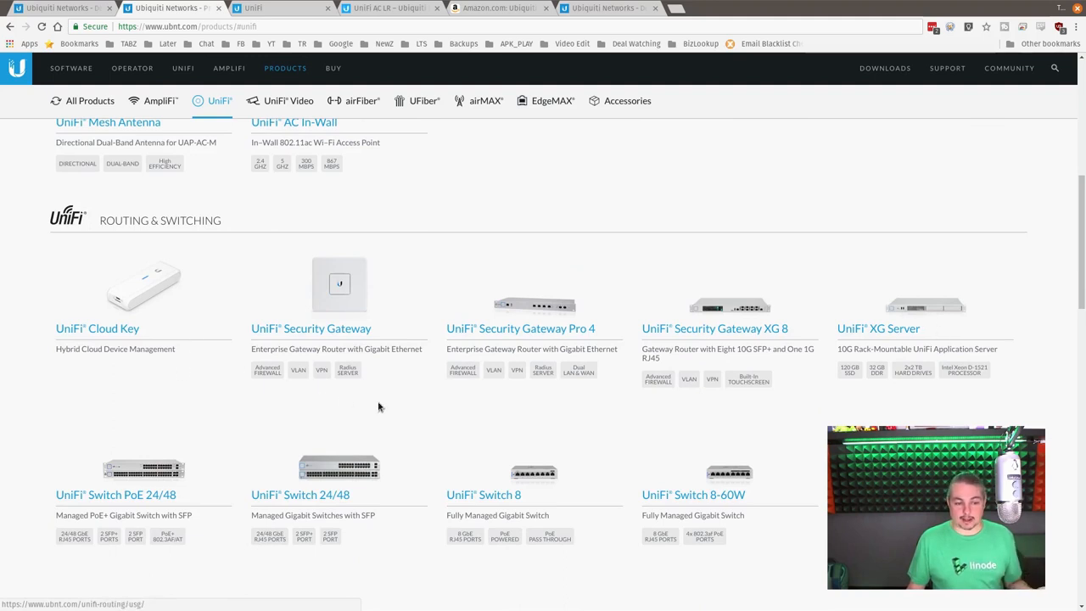
pyautogui.moveTo(387, 400)
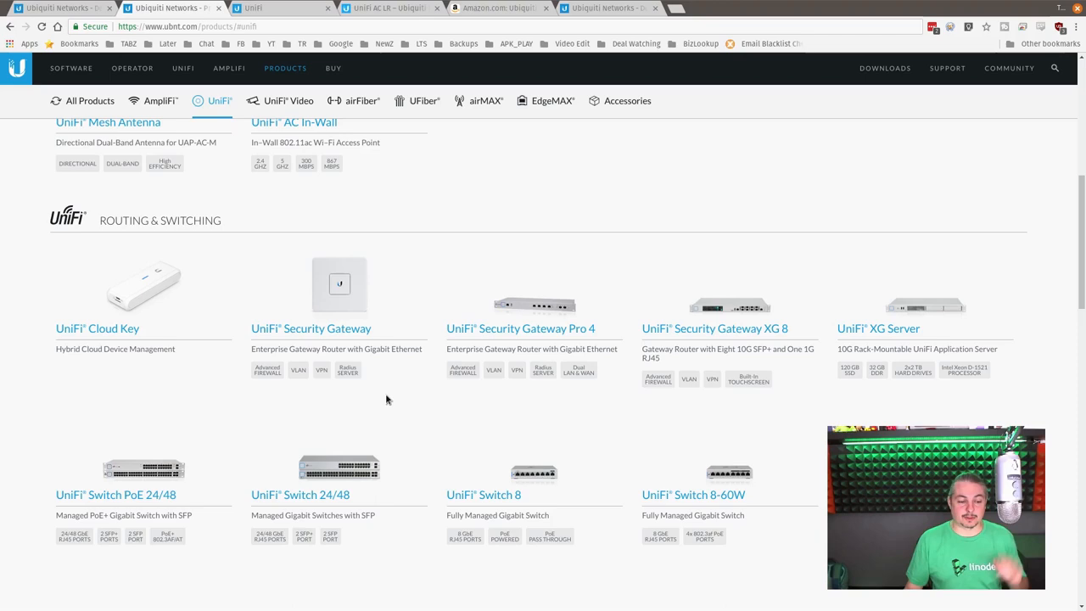
pyautogui.scroll(3)
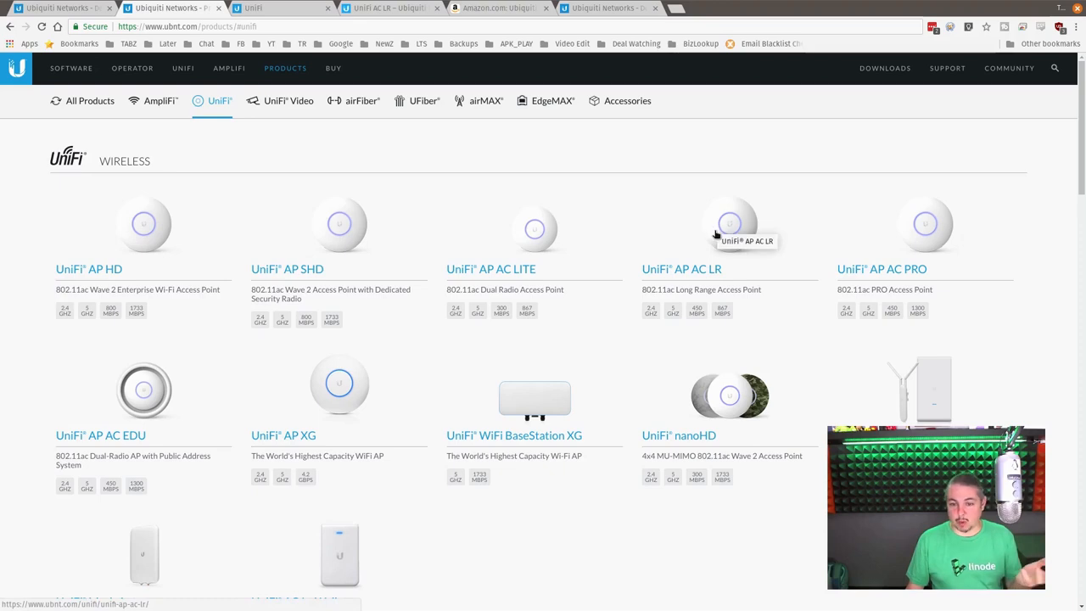
pyautogui.moveTo(508, 204)
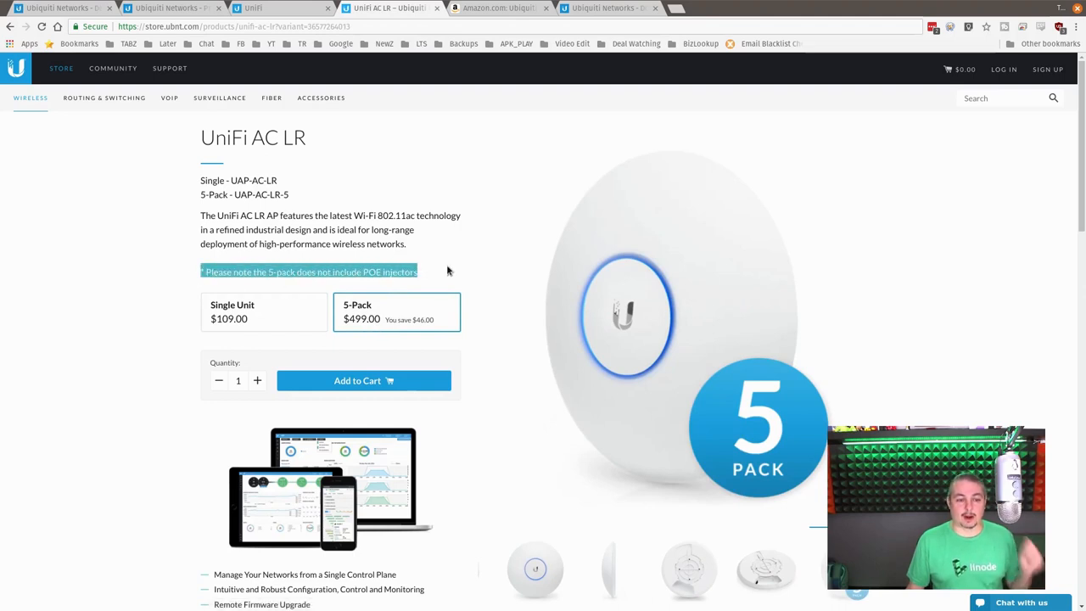
pyautogui.moveTo(407, 285)
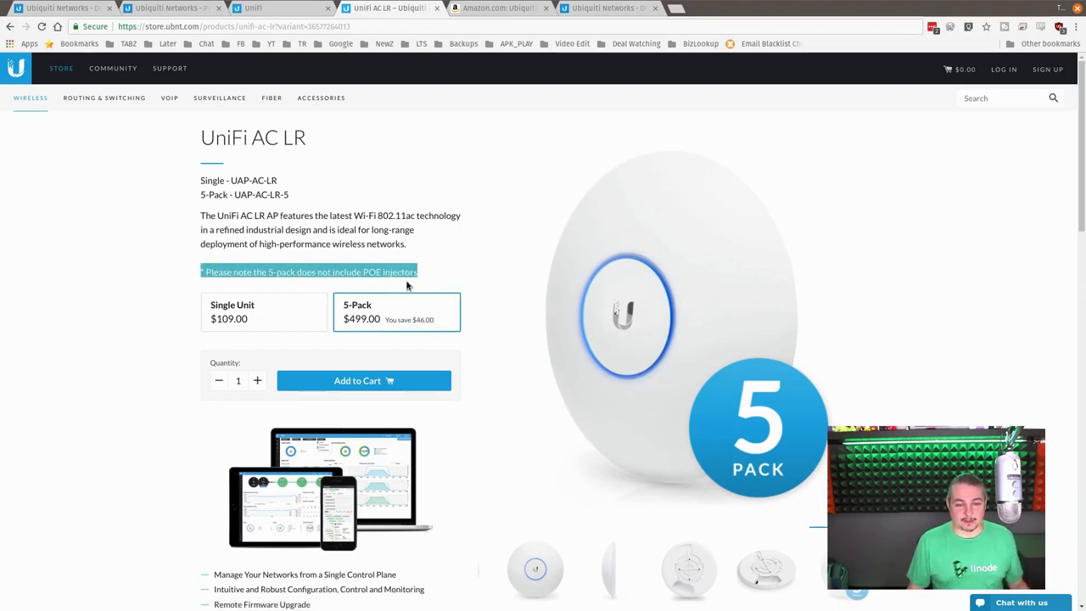
pyautogui.click(263, 312)
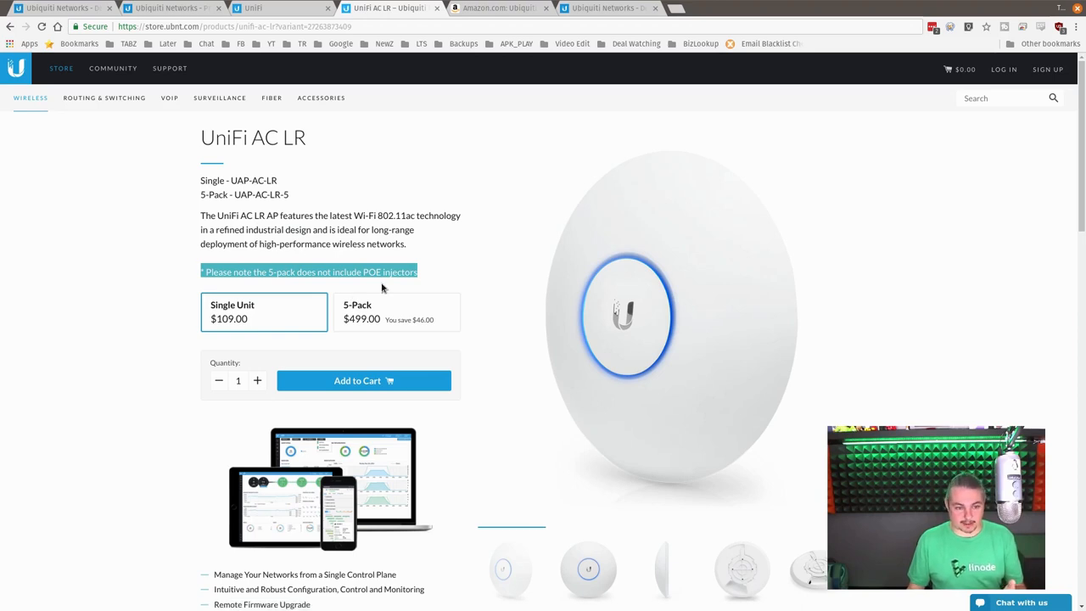
pyautogui.moveTo(262, 337)
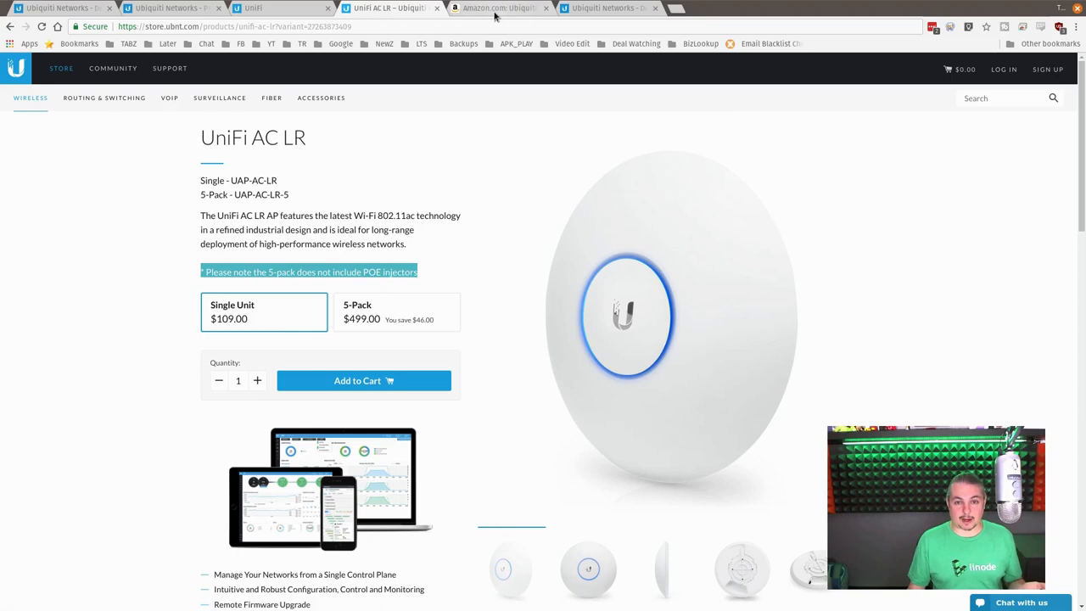
# Review the Amazon UAP-AC-LR-US listing, then move to the Ubiquiti UniFi downloads page
pyautogui.click(499, 7)
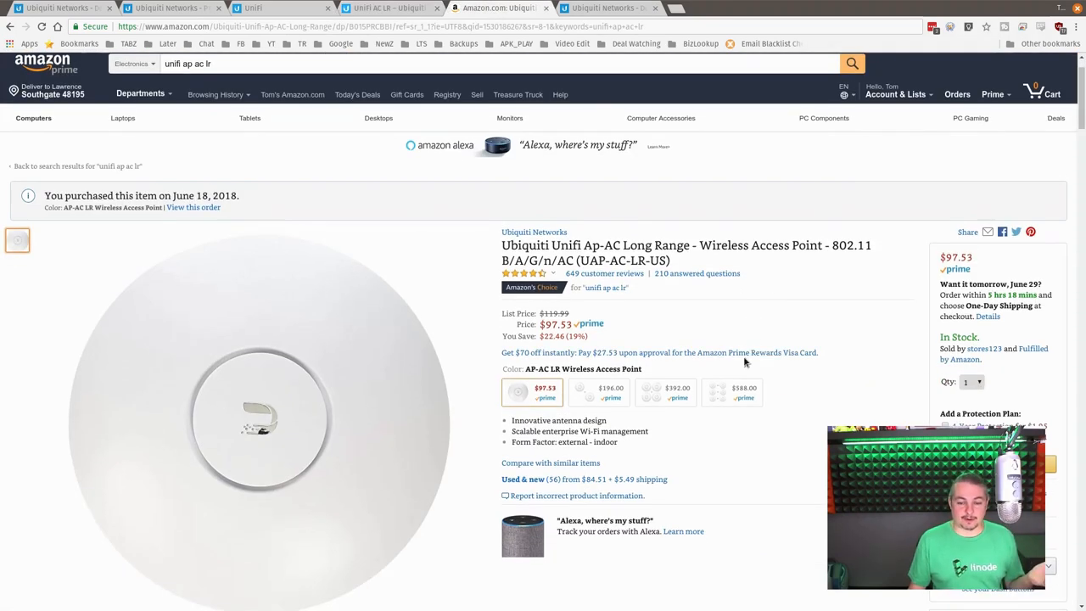
pyautogui.moveTo(711, 314)
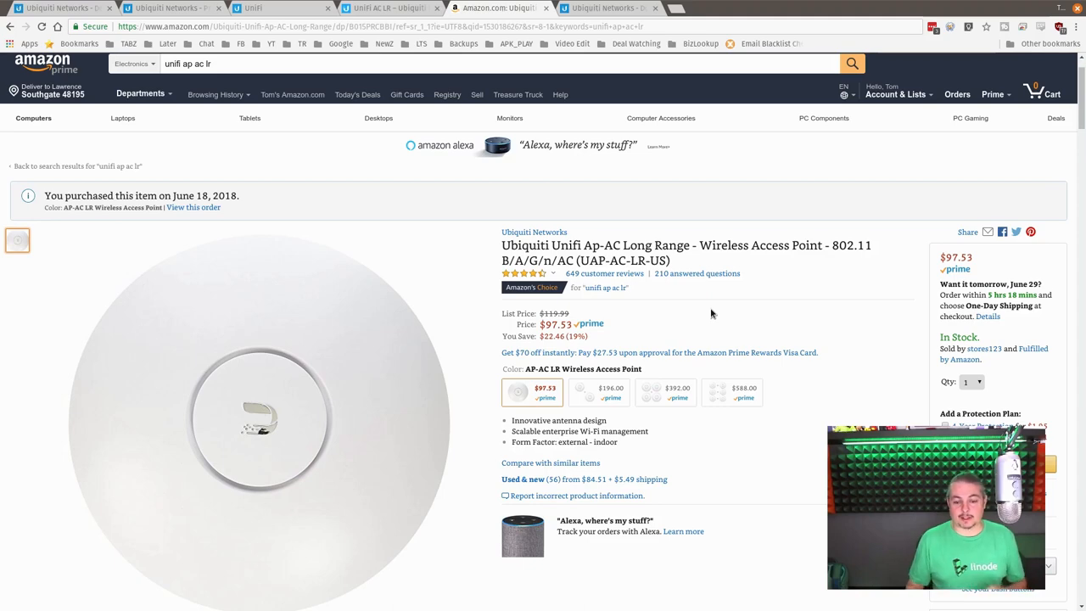
pyautogui.scroll(-3)
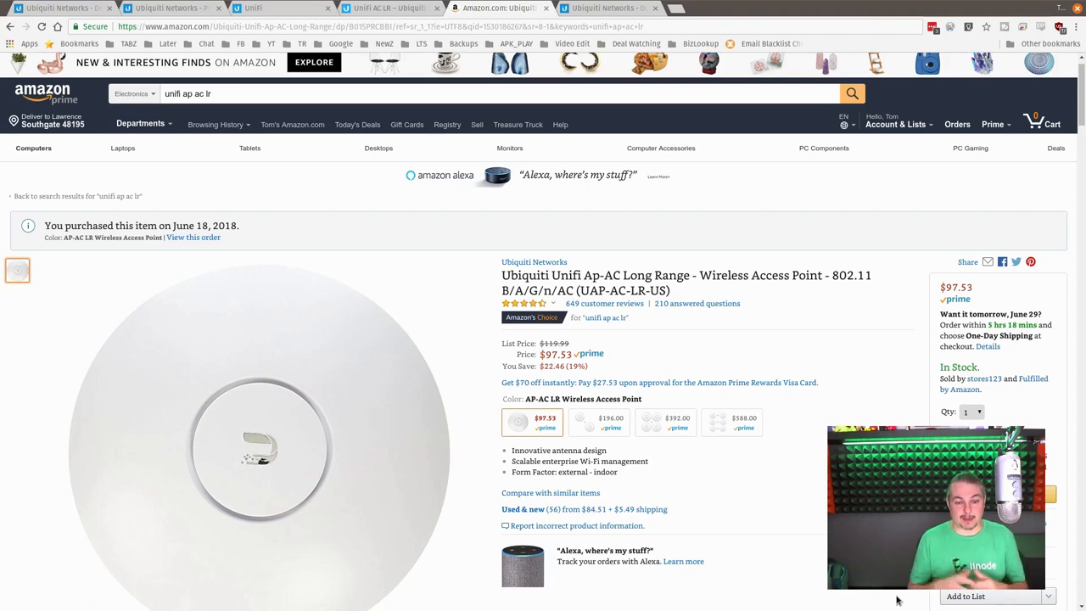
pyautogui.click(608, 6)
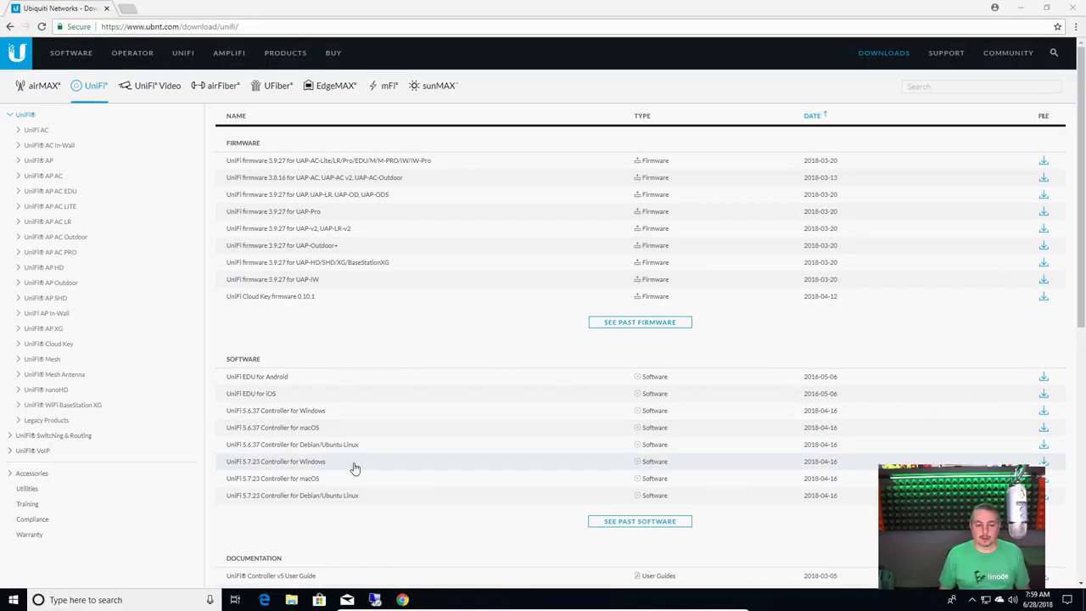
pyautogui.moveTo(365, 468)
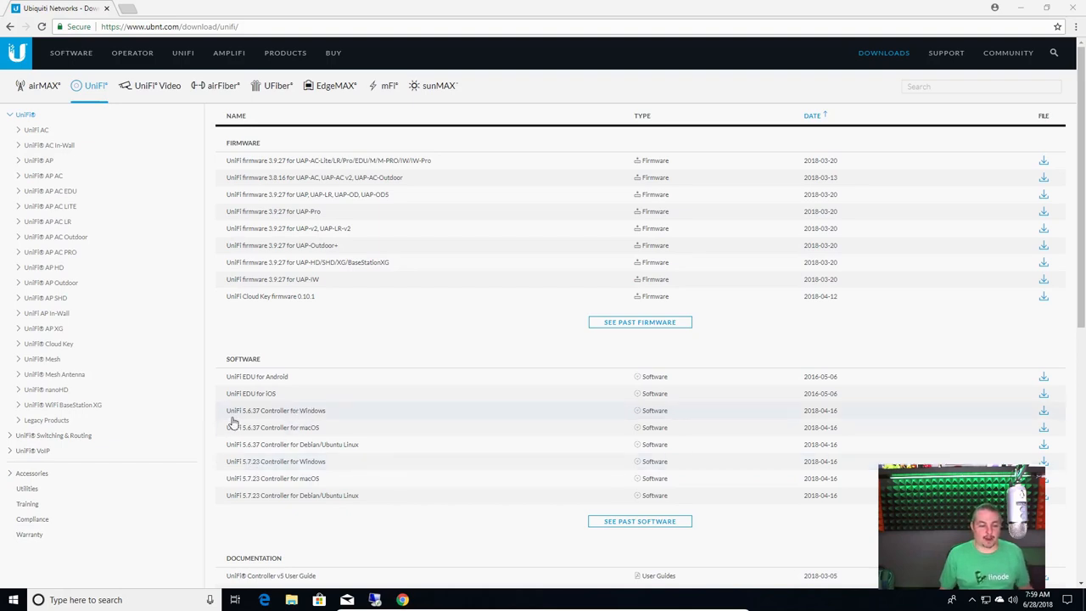
pyautogui.moveTo(263, 462)
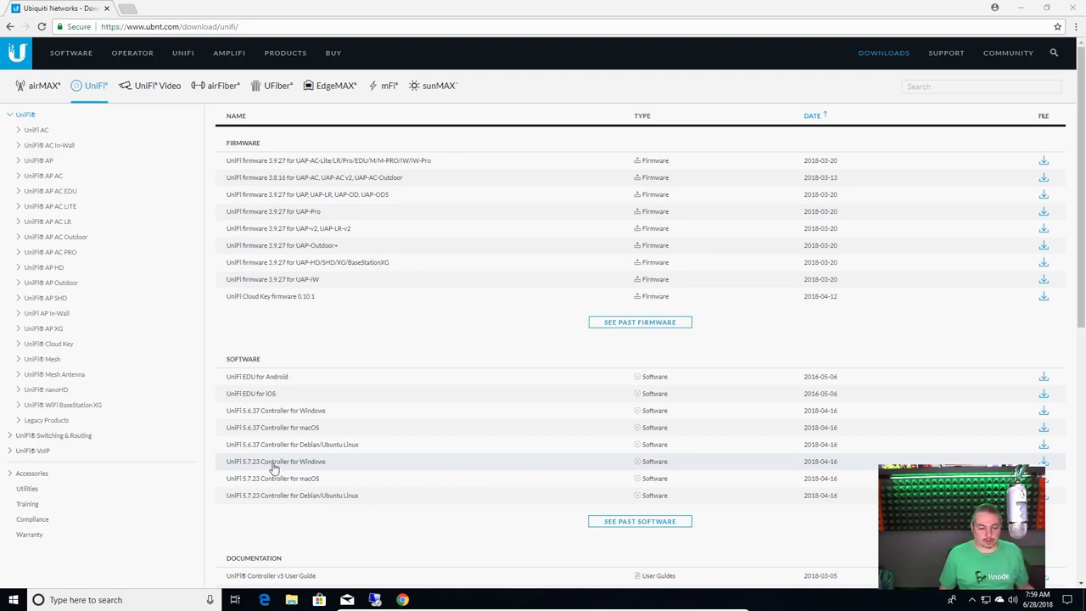
pyautogui.moveTo(265, 467)
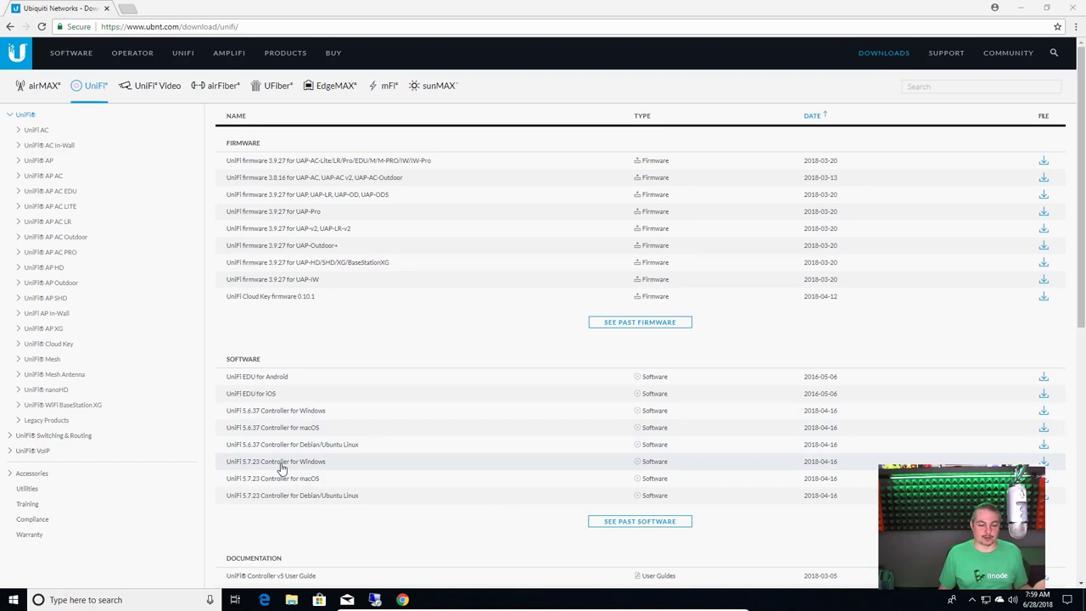
pyautogui.moveTo(248, 465)
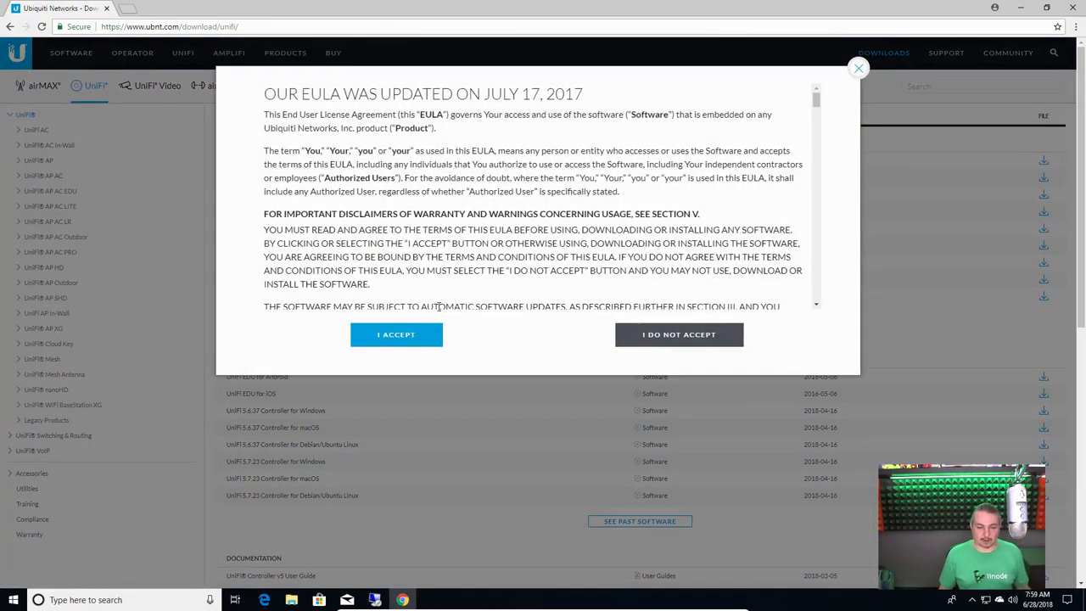
# Accept the licence agreement for the UniFi Controller for Windows download
pyautogui.click(395, 333)
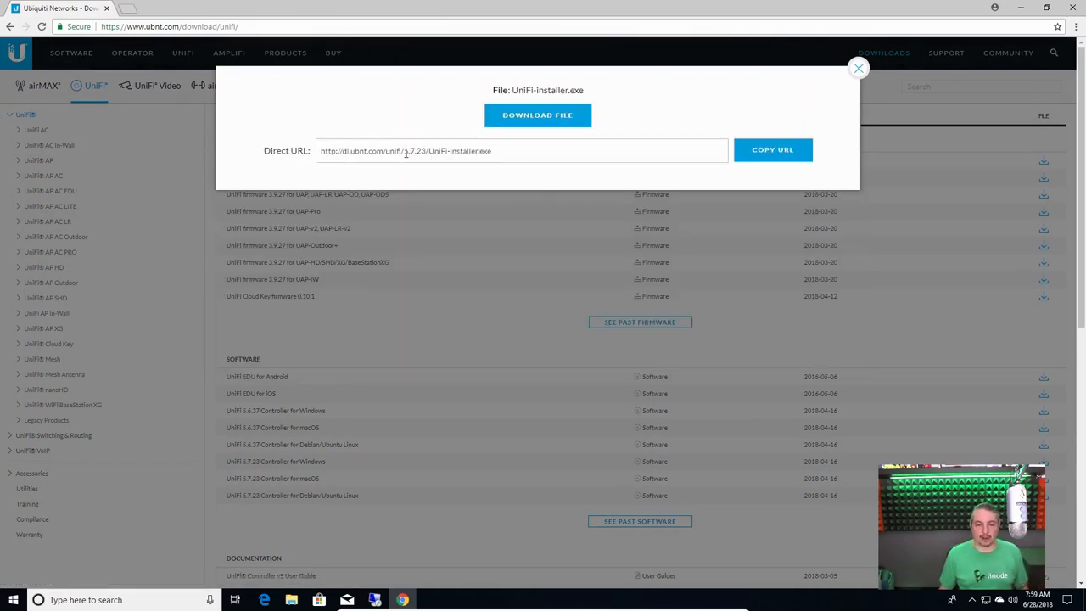
# Download UniFi-installer.exe and launch it from the downloads bar to reach the setup welcome
pyautogui.click(858, 68)
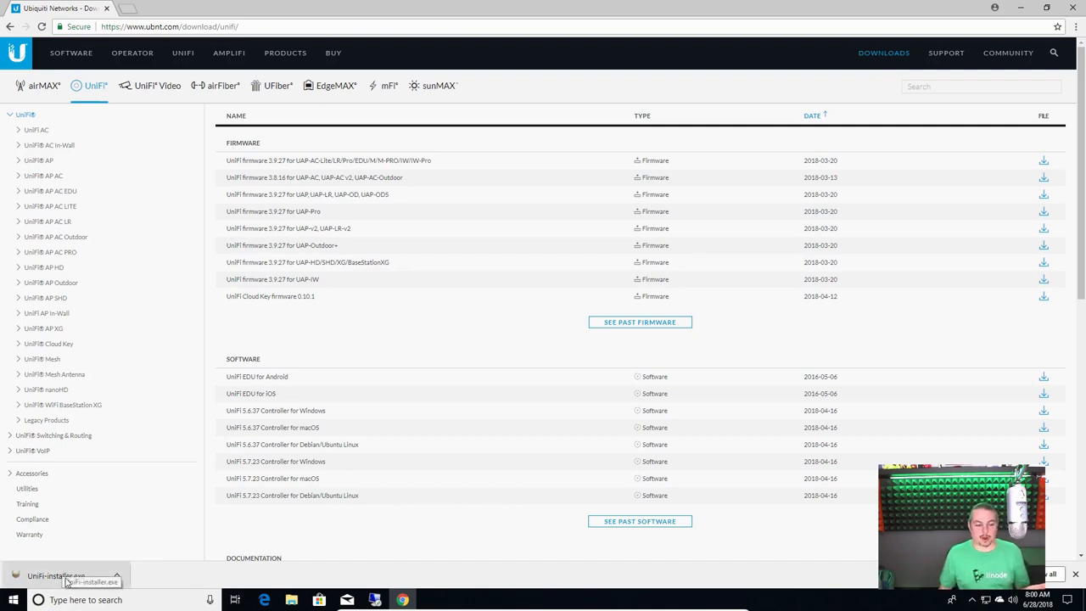
pyautogui.click(57, 575)
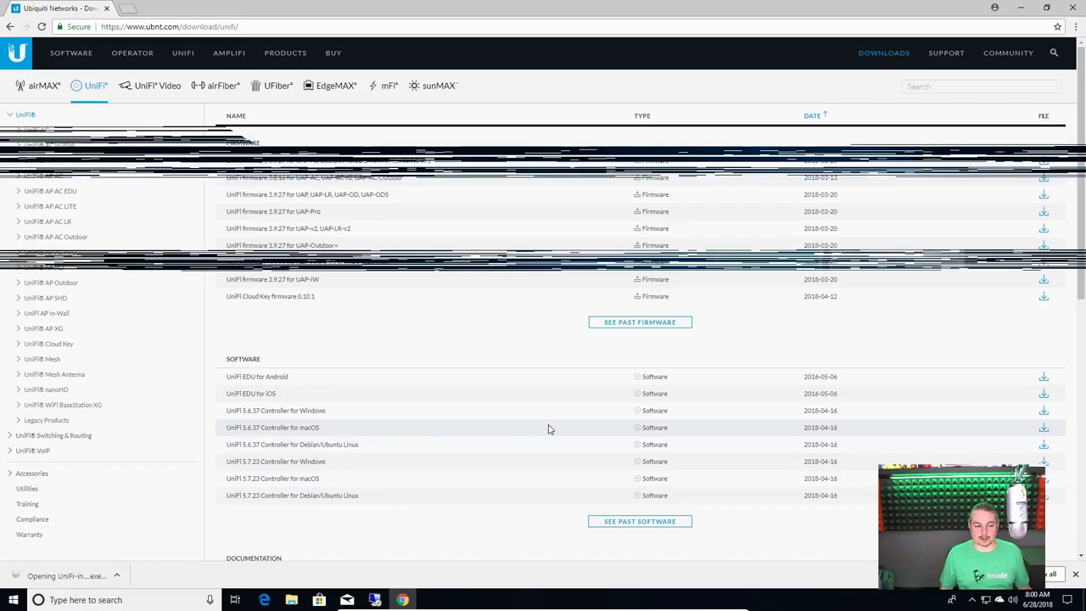
pyautogui.click(66, 575)
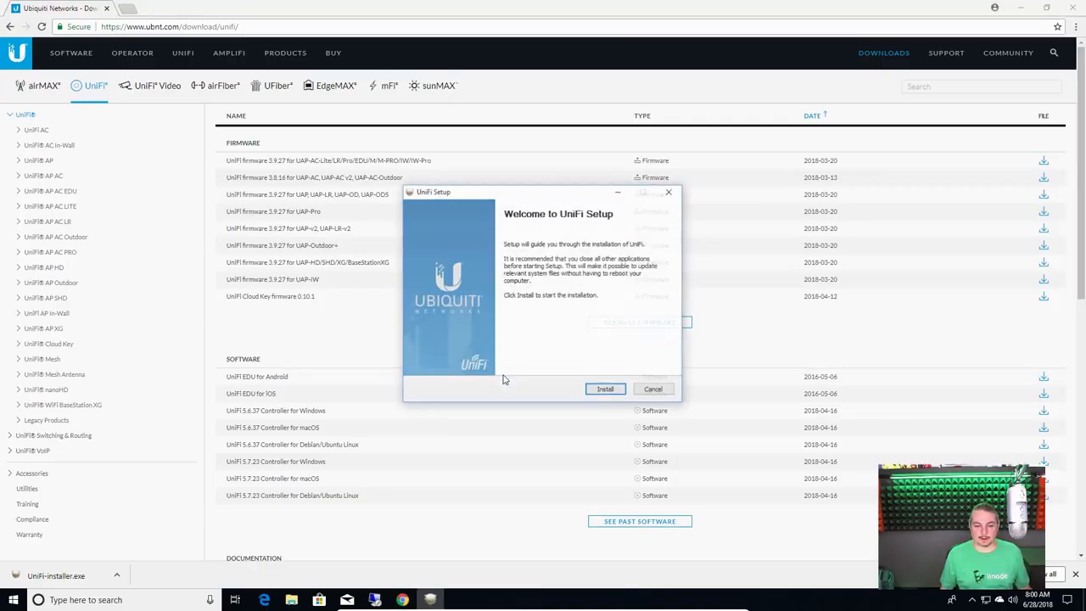
# Install the UniFi controller, acknowledging the Java download, with the controller set to start after installation
pyautogui.click(604, 388)
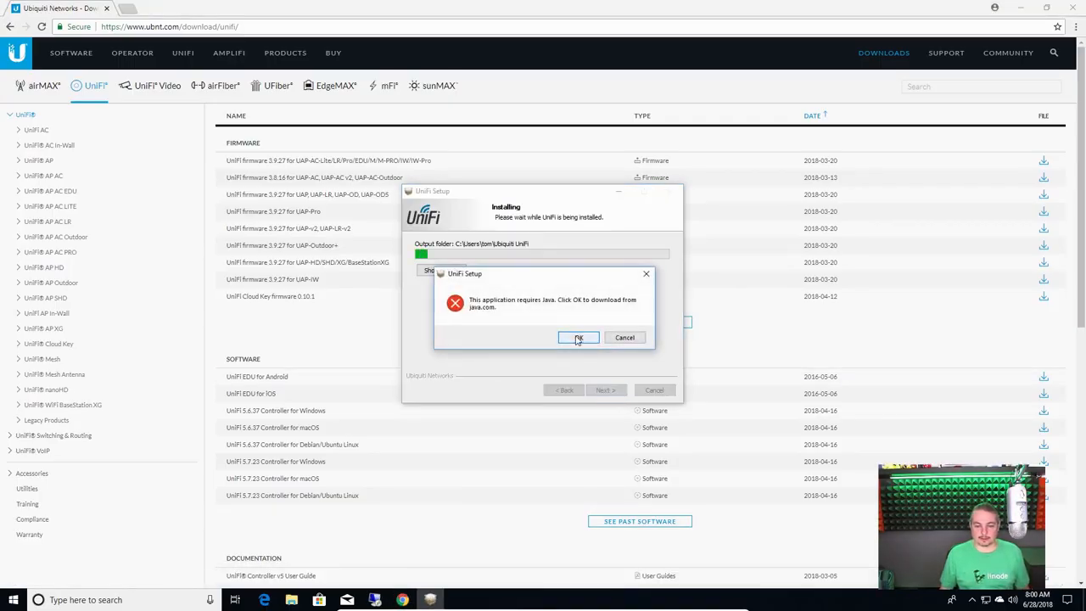
pyautogui.click(577, 338)
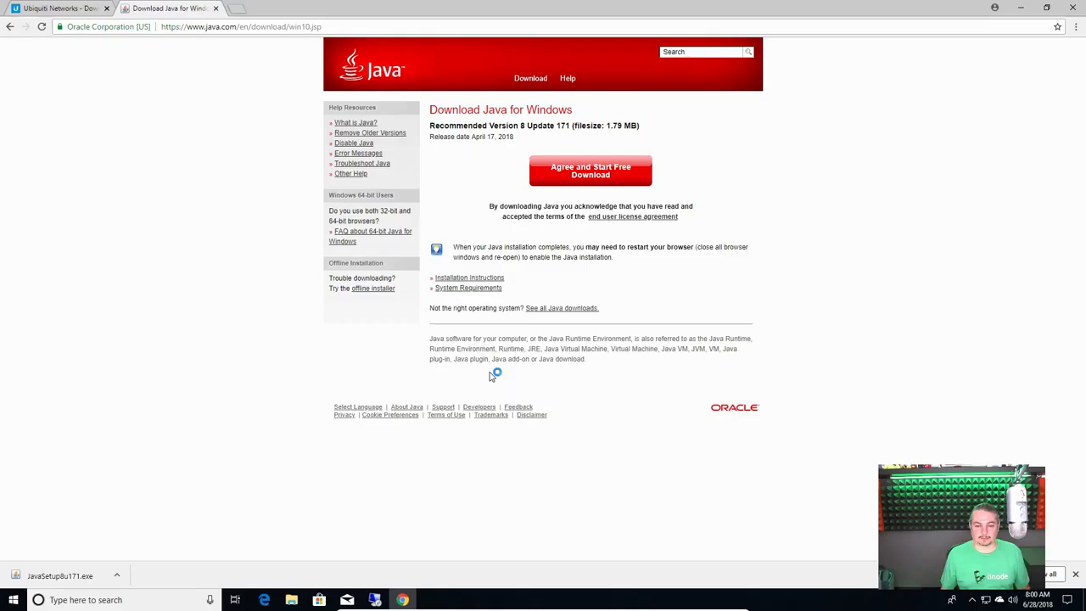
pyautogui.click(54, 7)
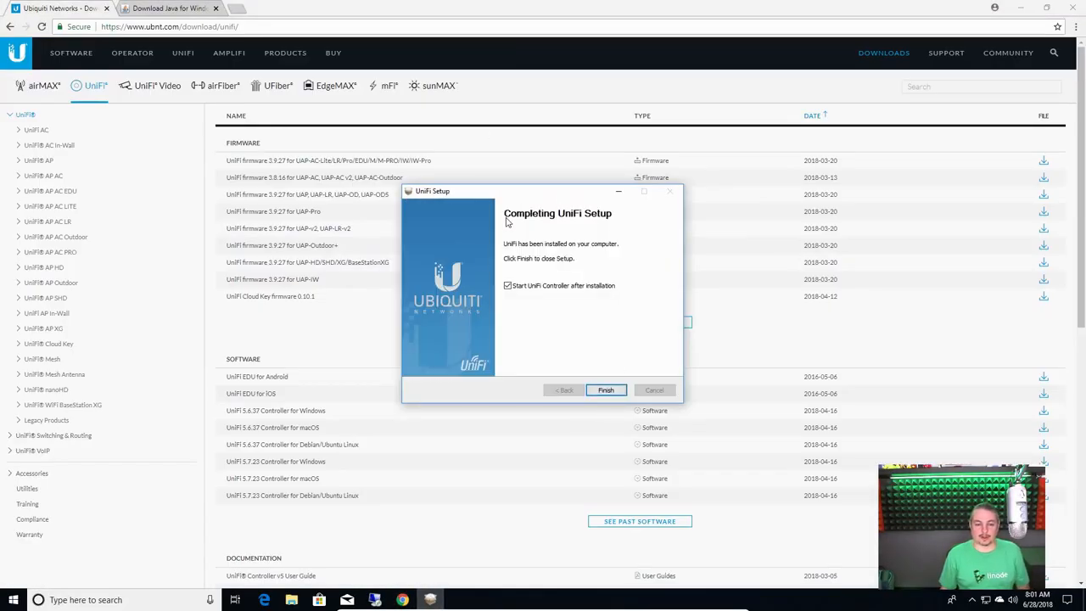
pyautogui.click(507, 286)
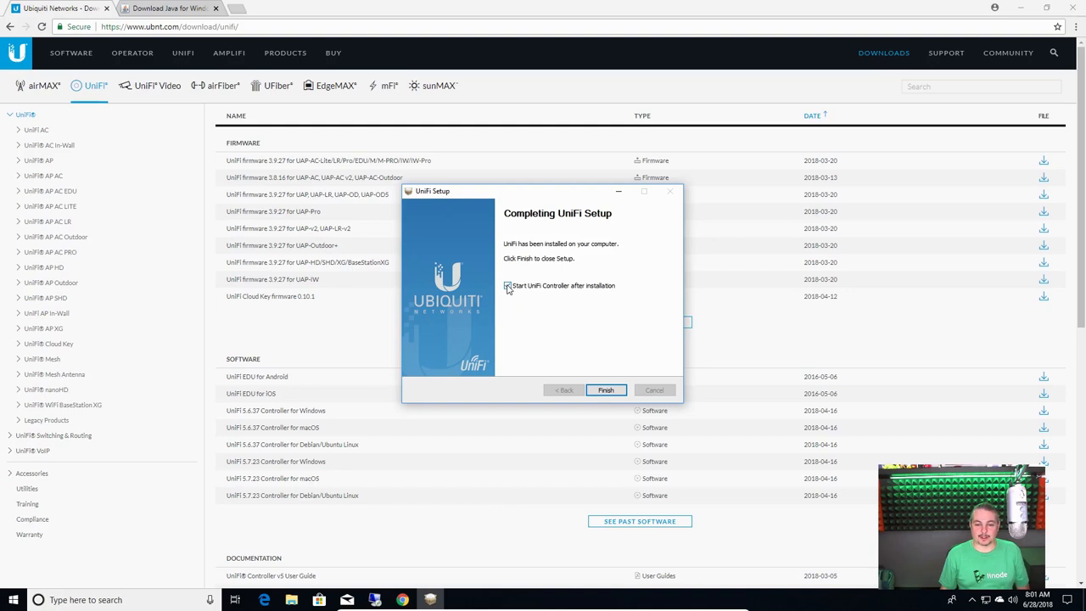
pyautogui.click(508, 285)
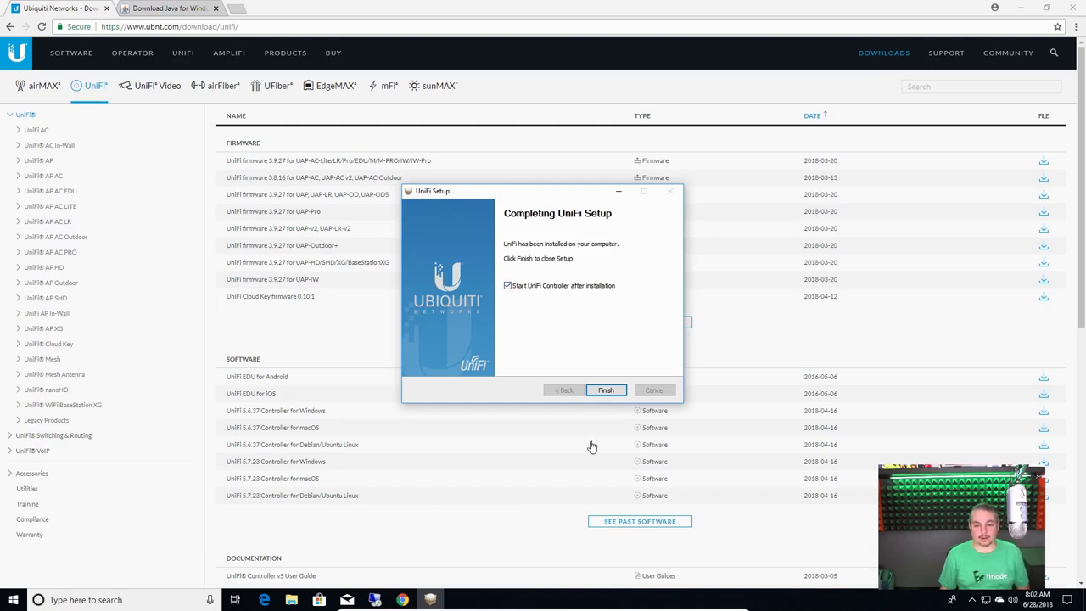
# Finish setup, allow Java through the firewall and launch the browser to manage the network
pyautogui.click(606, 388)
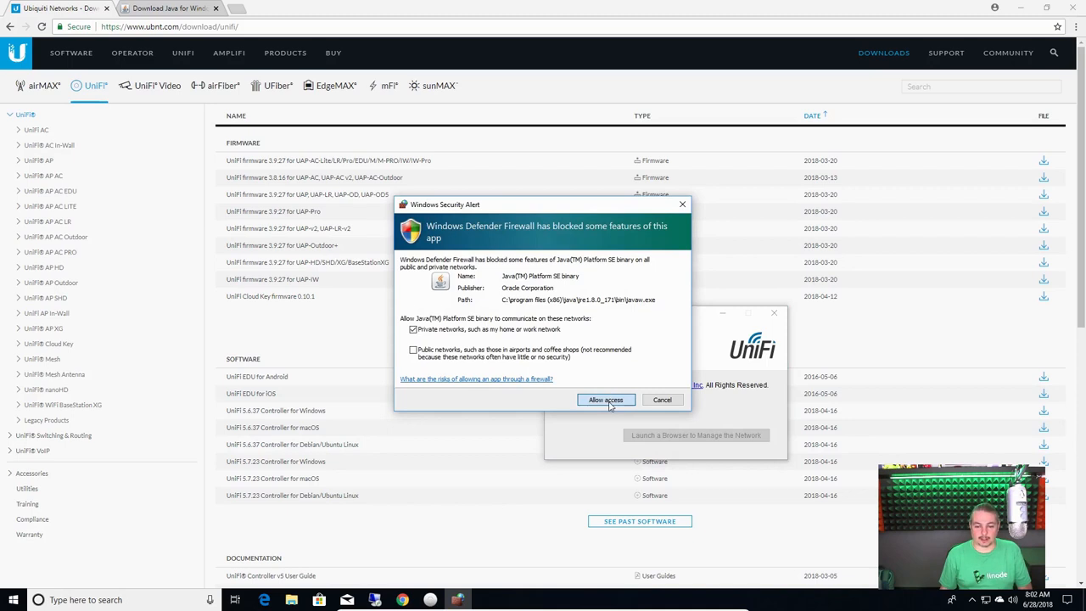
pyautogui.click(606, 401)
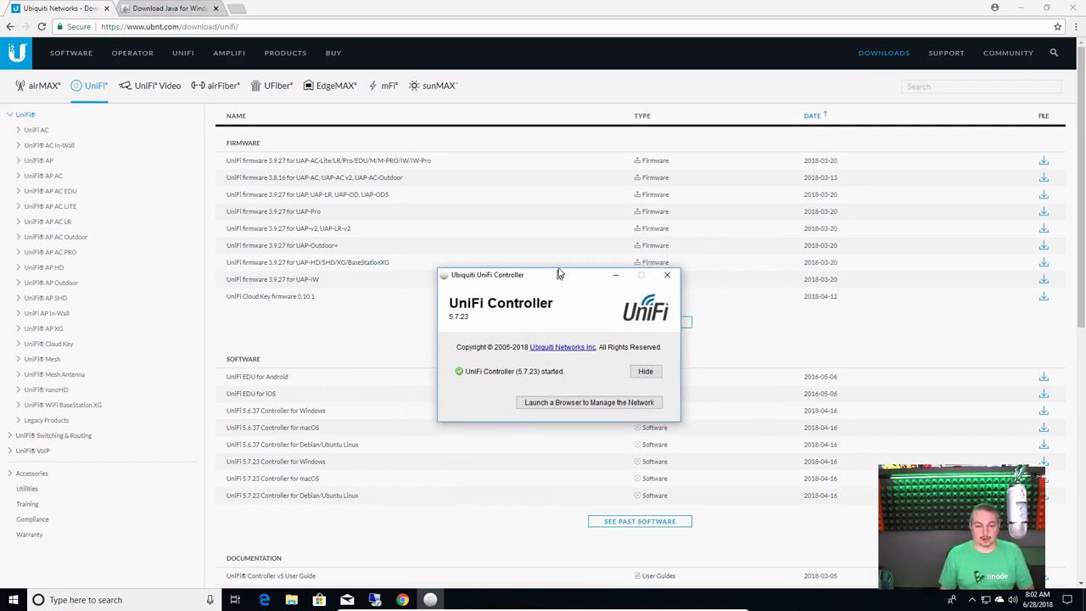
pyautogui.click(645, 370)
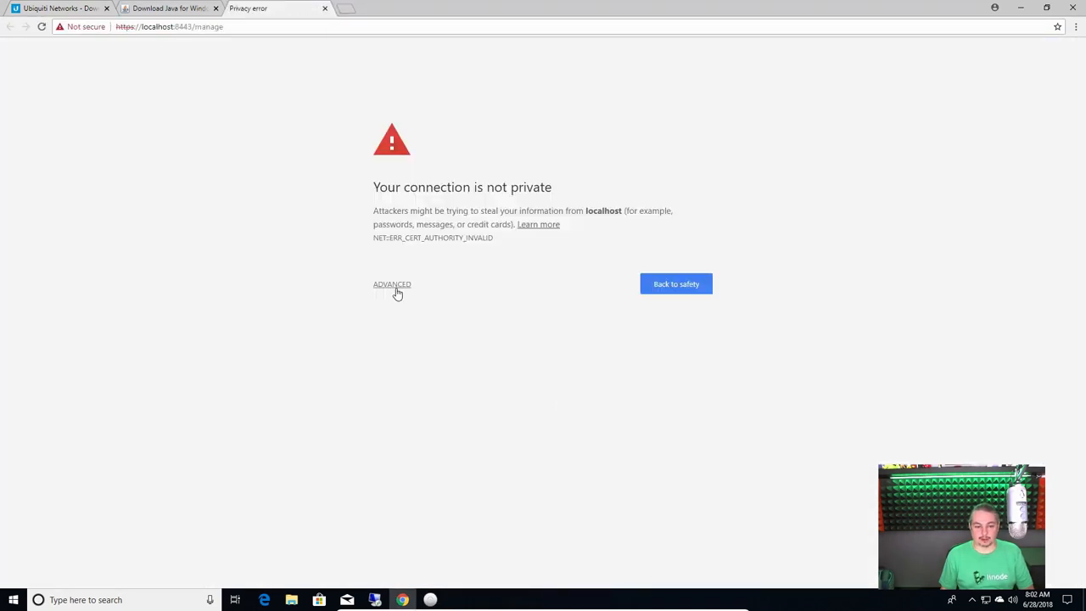
# Proceed to localhost past the certificate warning to load the UniFi Setup Wizard
pyautogui.click(392, 283)
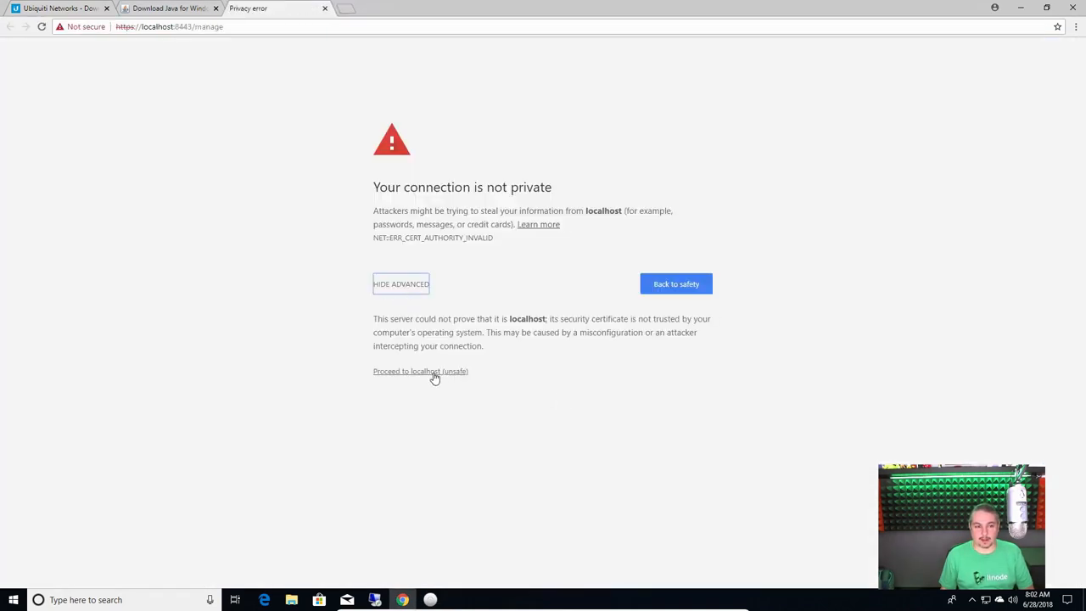
pyautogui.click(421, 369)
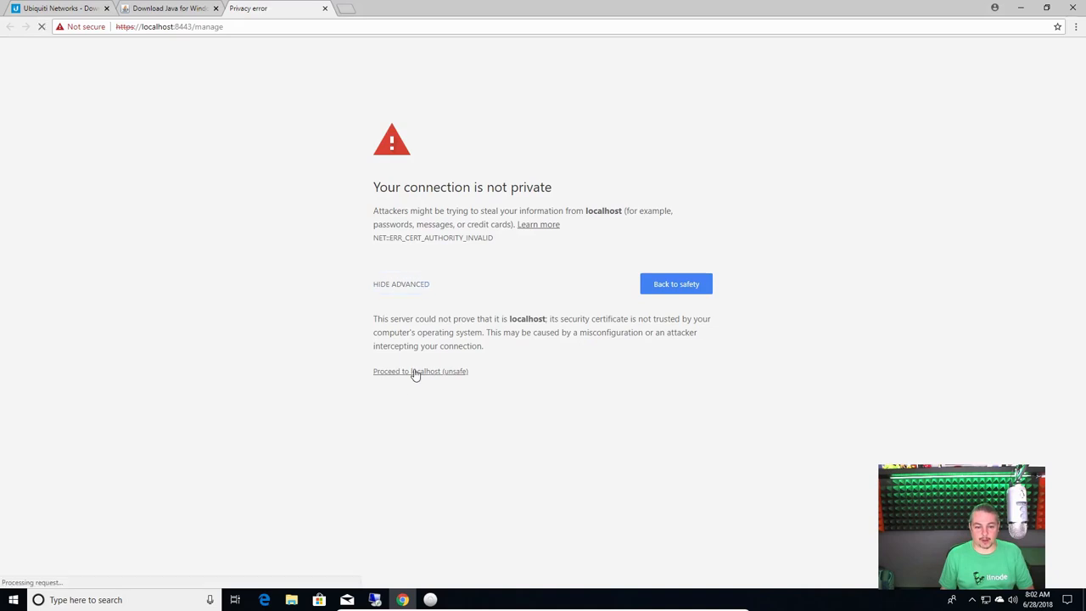
pyautogui.click(421, 372)
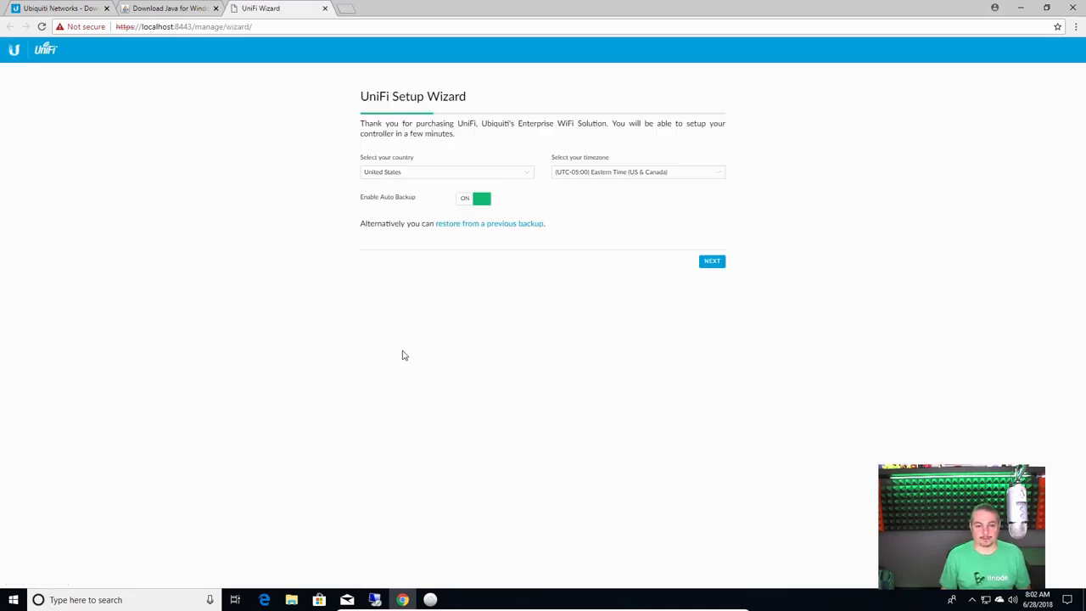
pyautogui.moveTo(452, 214)
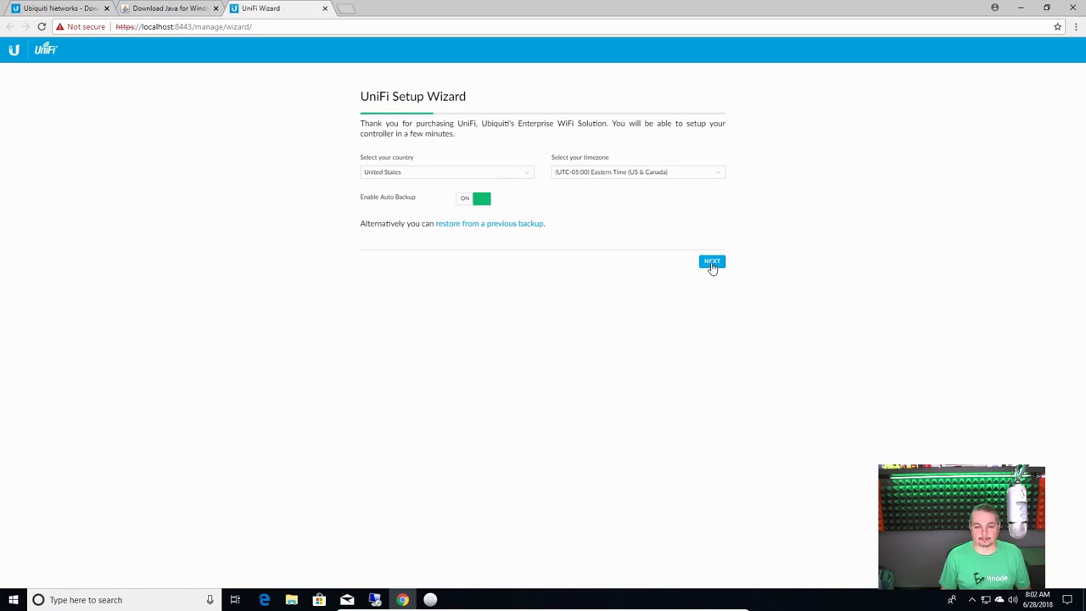
pyautogui.moveTo(699, 333)
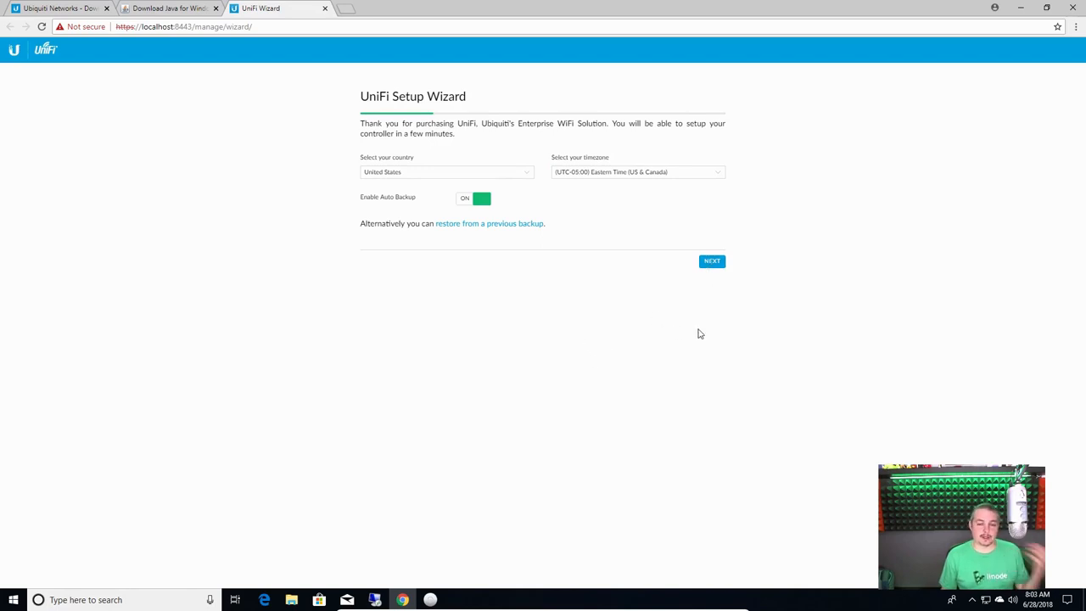
pyautogui.moveTo(543, 296)
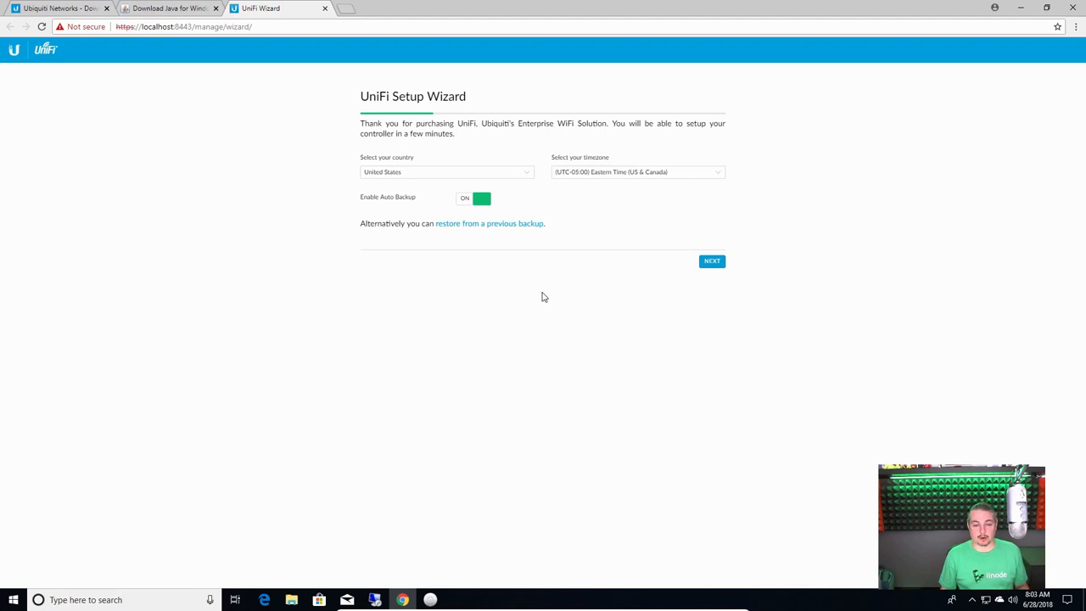
pyautogui.moveTo(489, 228)
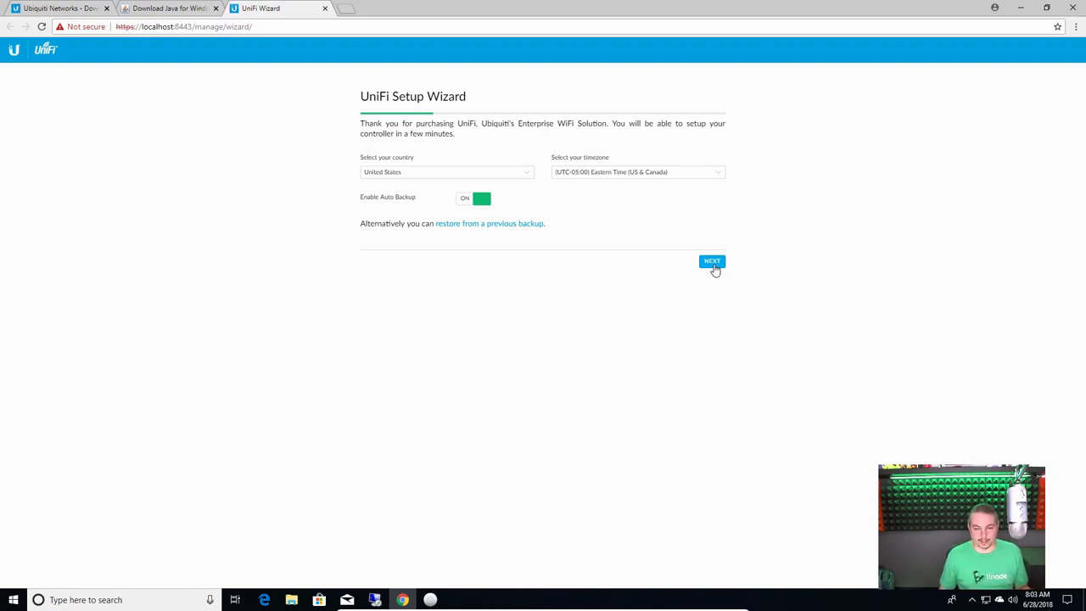
# Select the detected UniFi AP-AC-LR for configuration and continue to the WiFi step
pyautogui.click(713, 261)
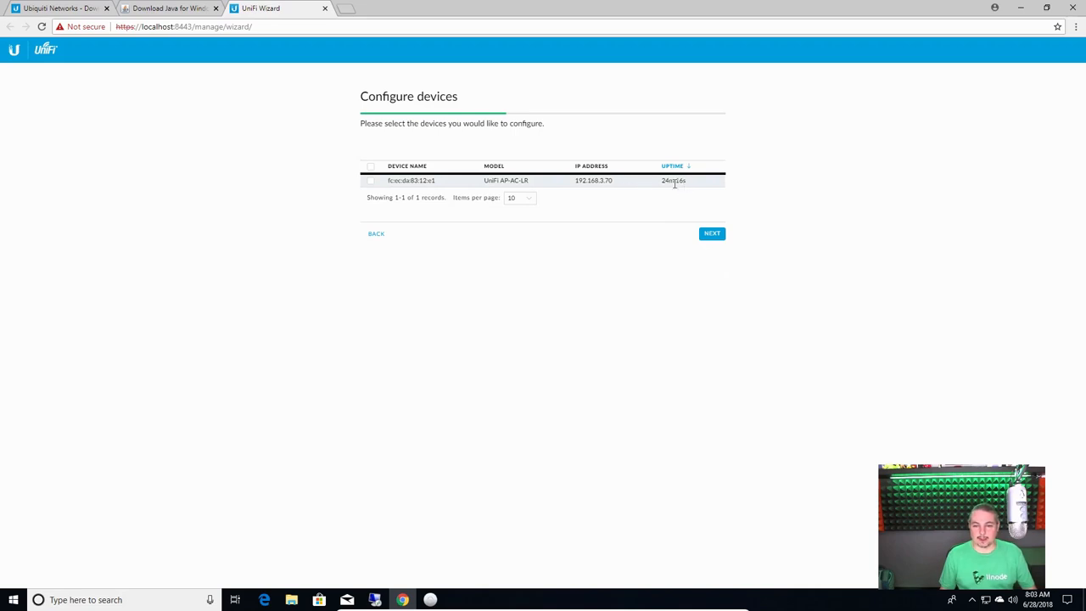
pyautogui.click(370, 179)
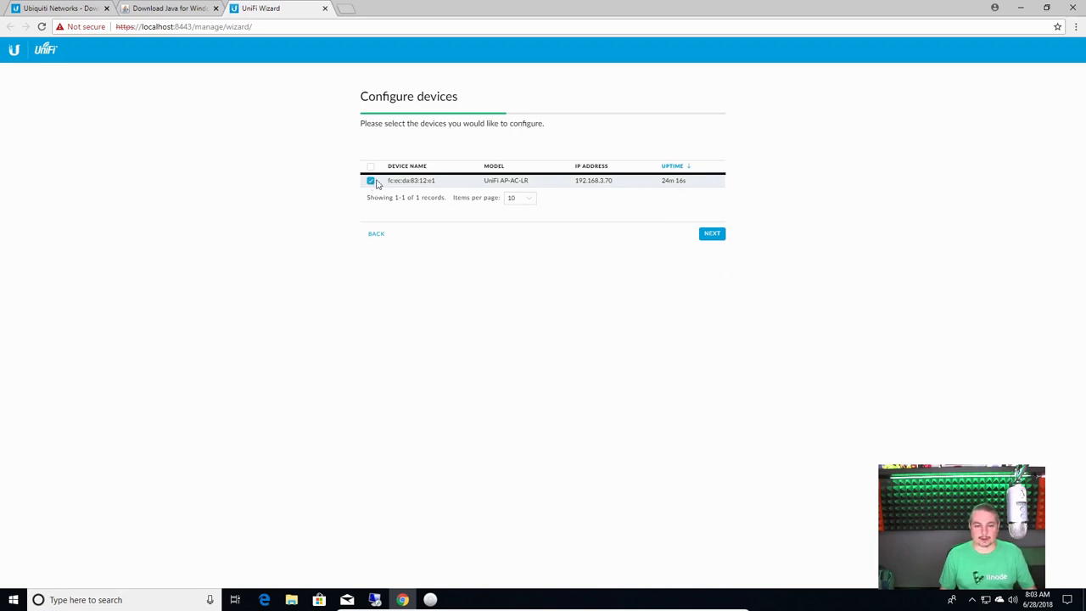
pyautogui.moveTo(485, 185)
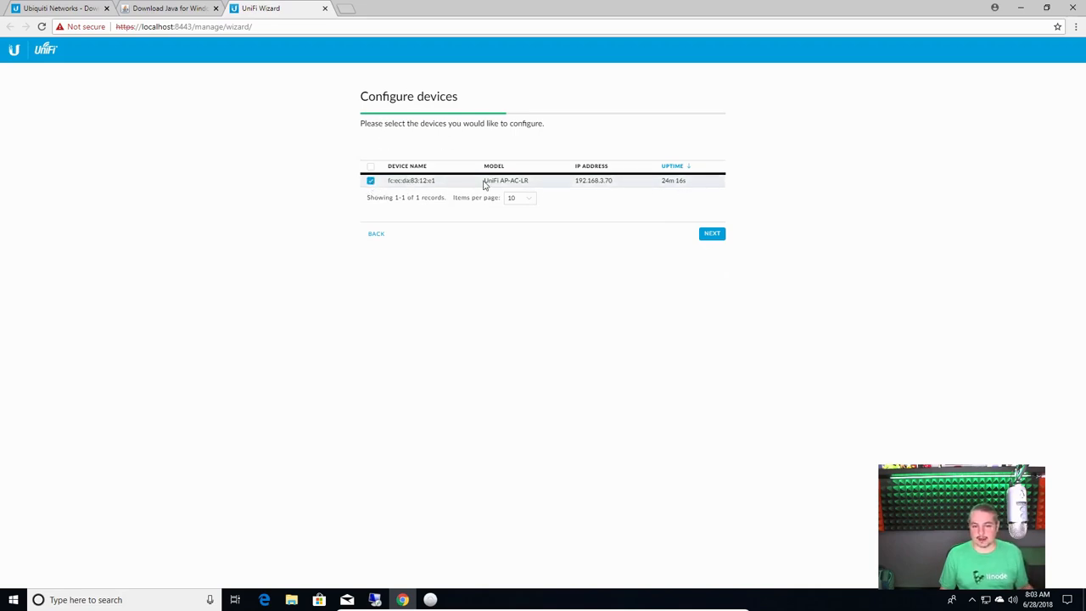
pyautogui.doubleClick(506, 179)
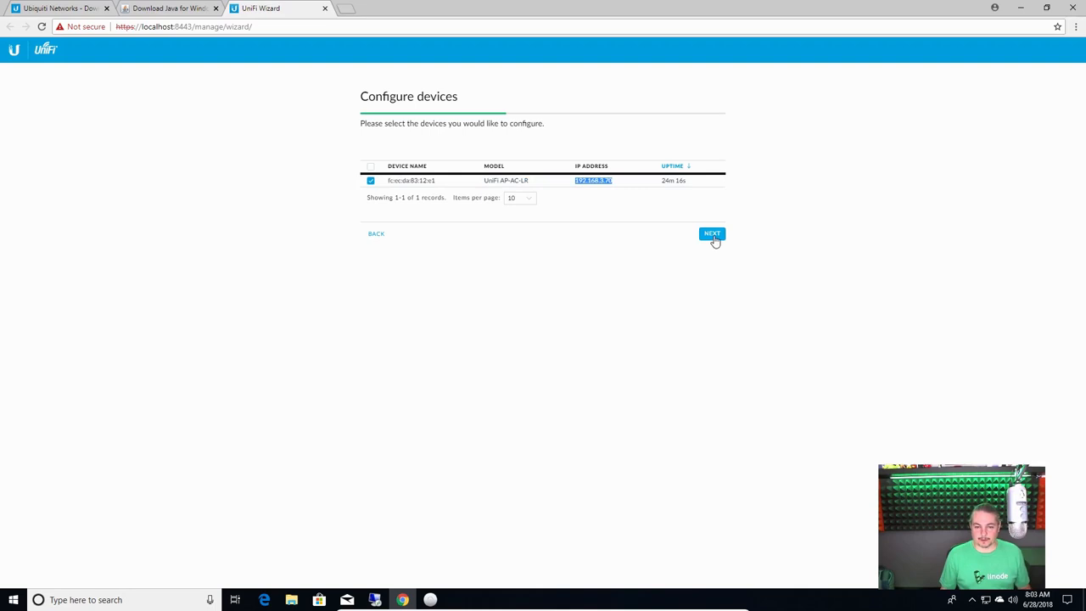
pyautogui.click(712, 234)
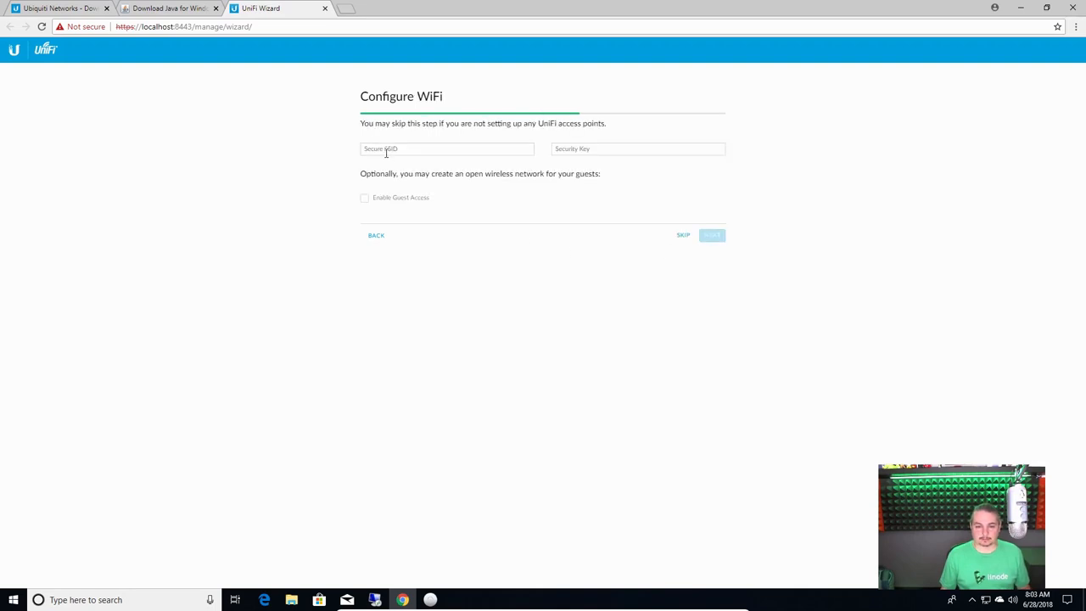
# Enter the secure SSID YouTubeDemo and its security key
pyautogui.click(448, 149)
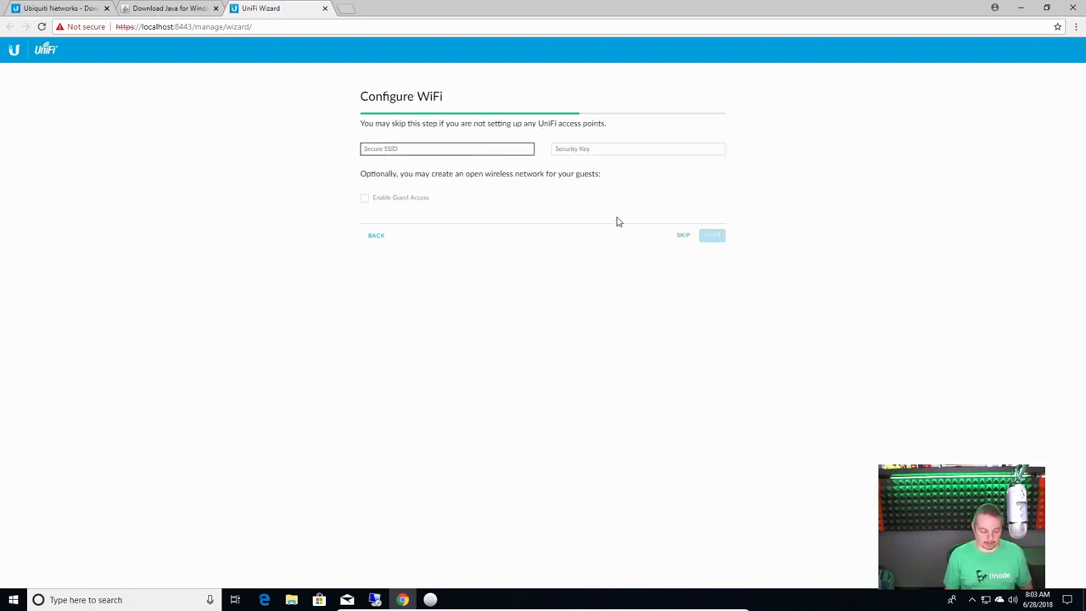
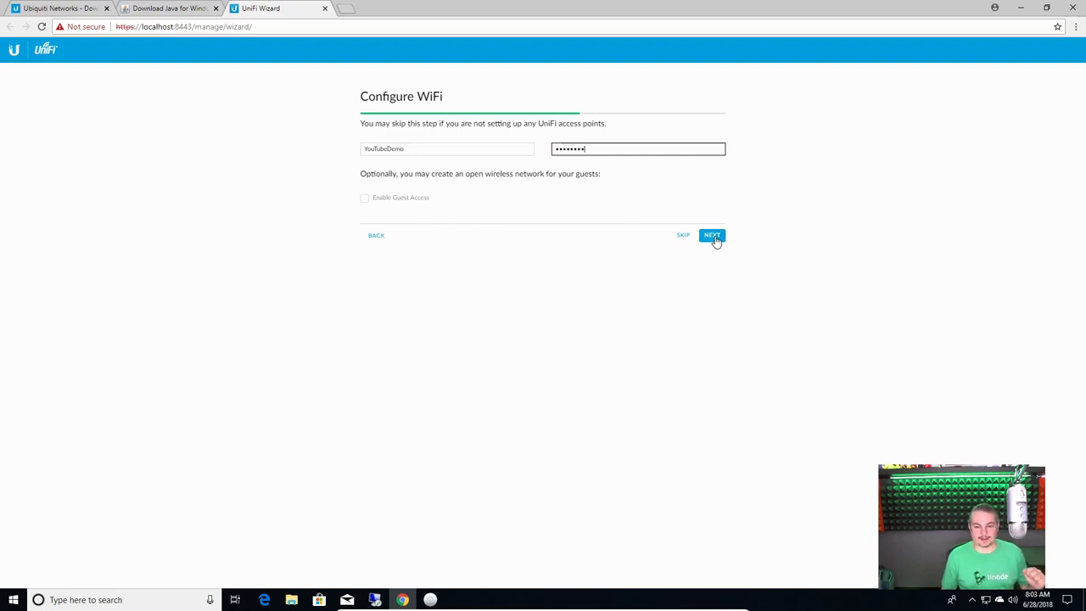
pyautogui.click(711, 234)
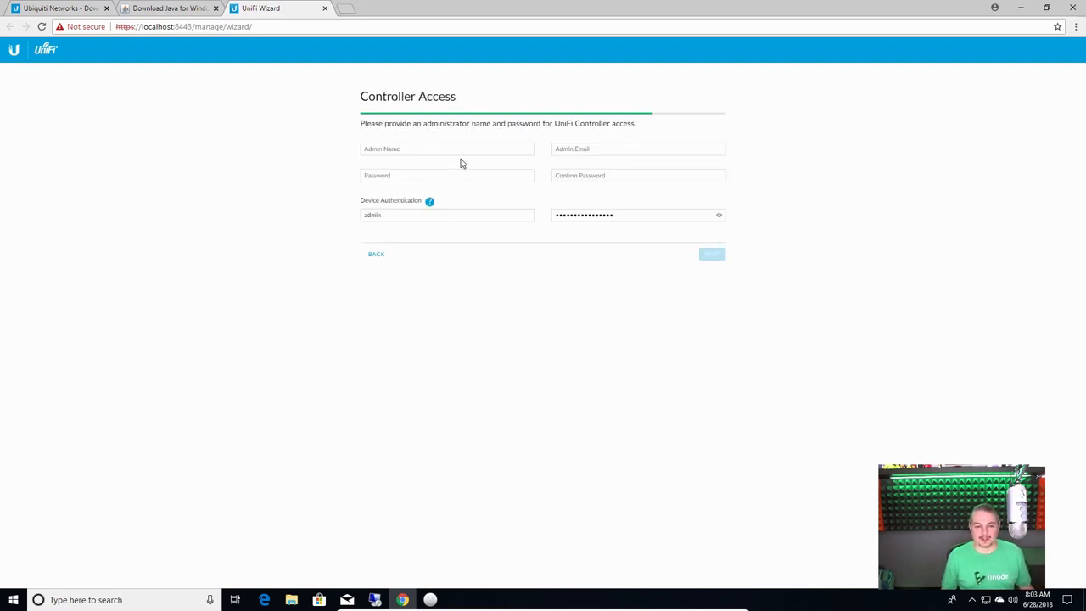
pyautogui.click(447, 149)
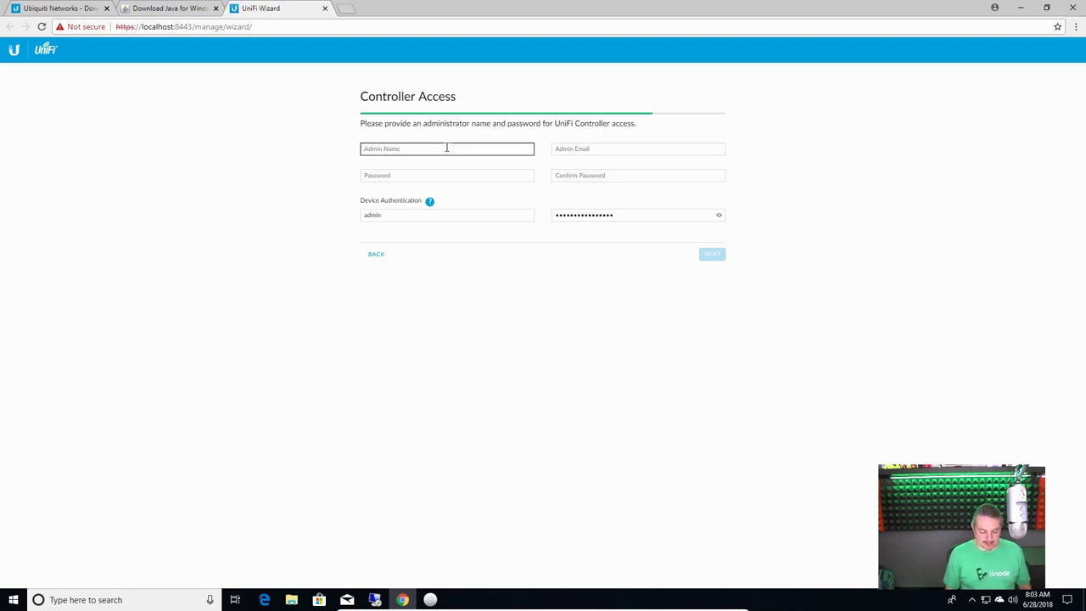
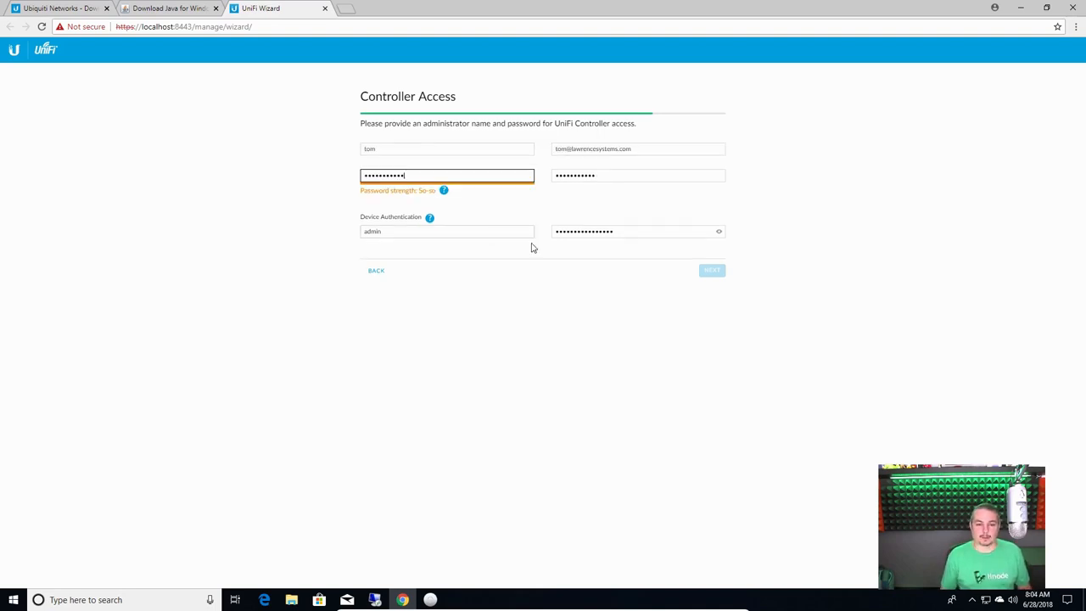
pyautogui.click(448, 231)
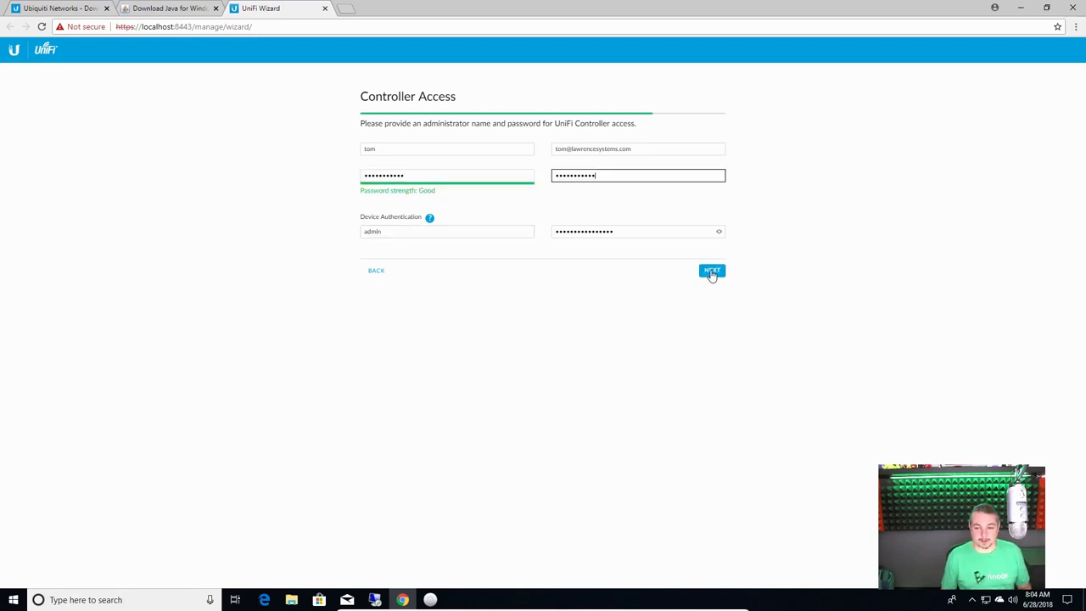
pyautogui.moveTo(378, 255)
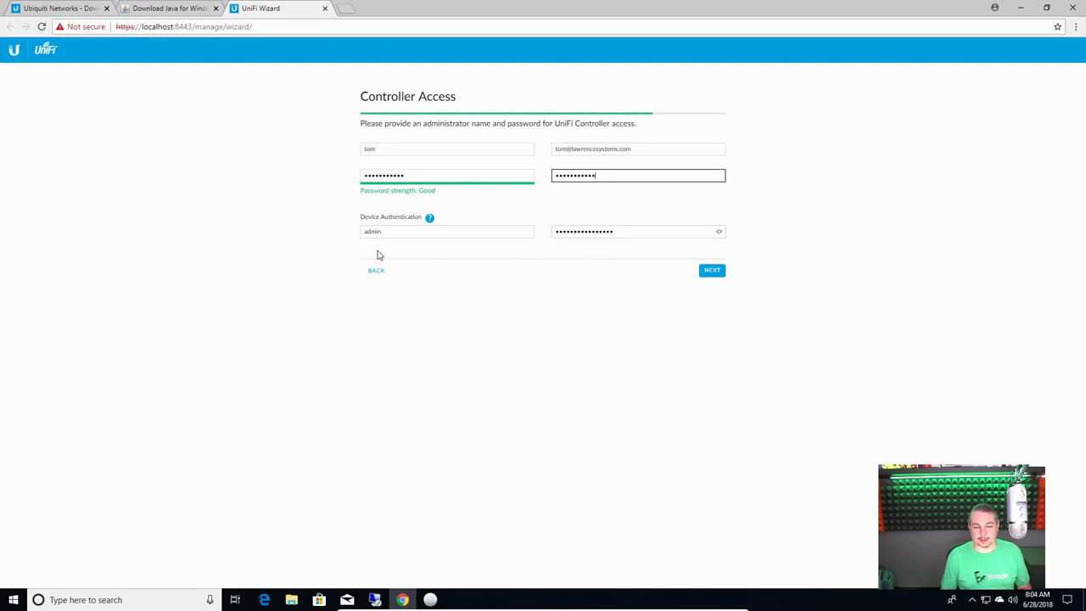
pyautogui.click(447, 231)
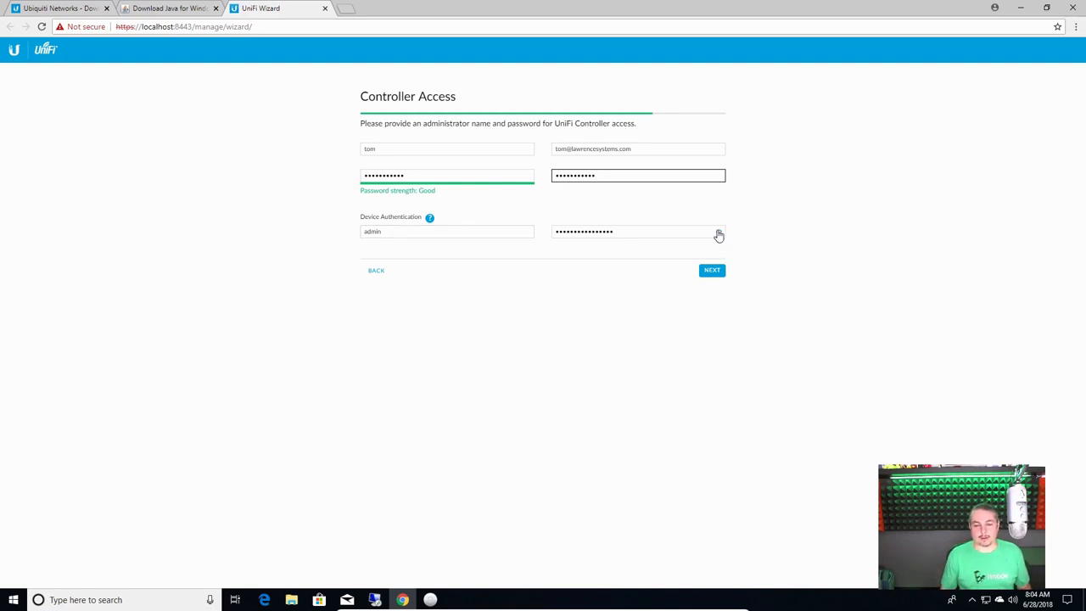
pyautogui.click(719, 230)
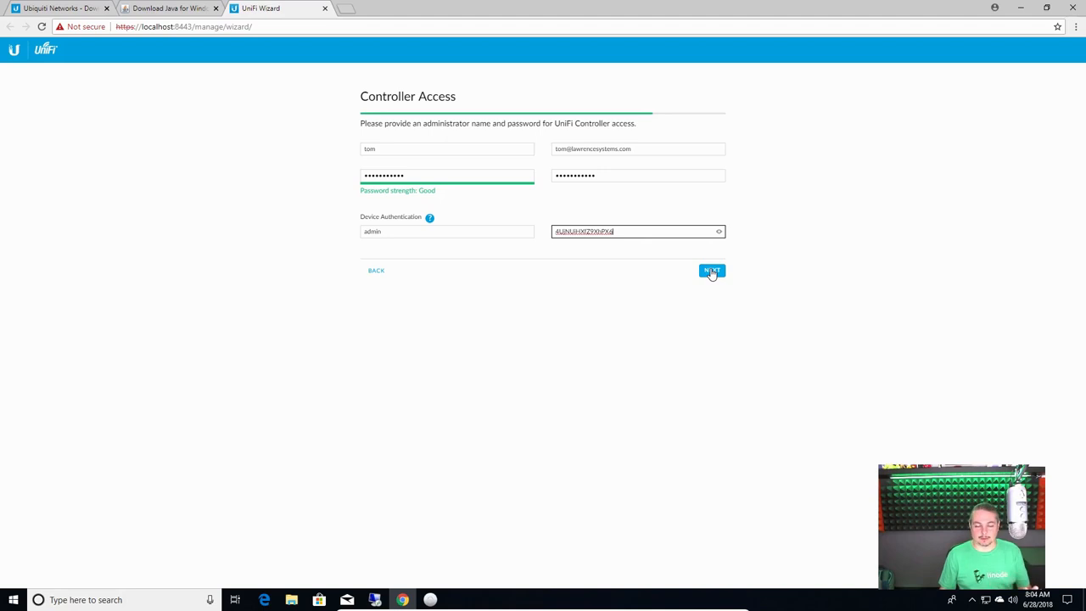
# Finish the wizard, skip cloud login and sign in to the Devices list showing the connected AP
pyautogui.click(711, 269)
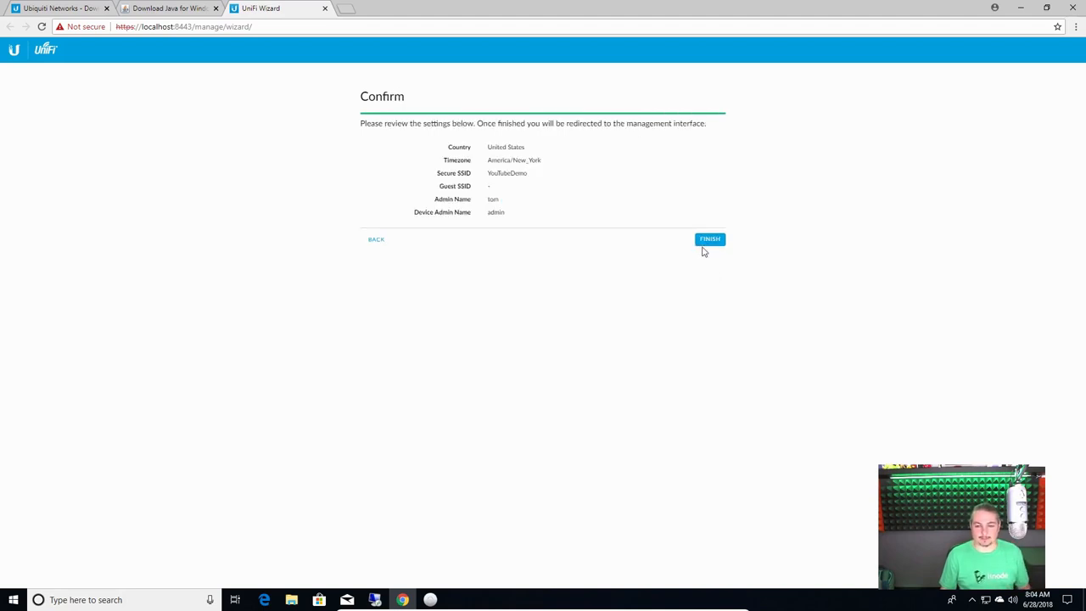
pyautogui.click(709, 237)
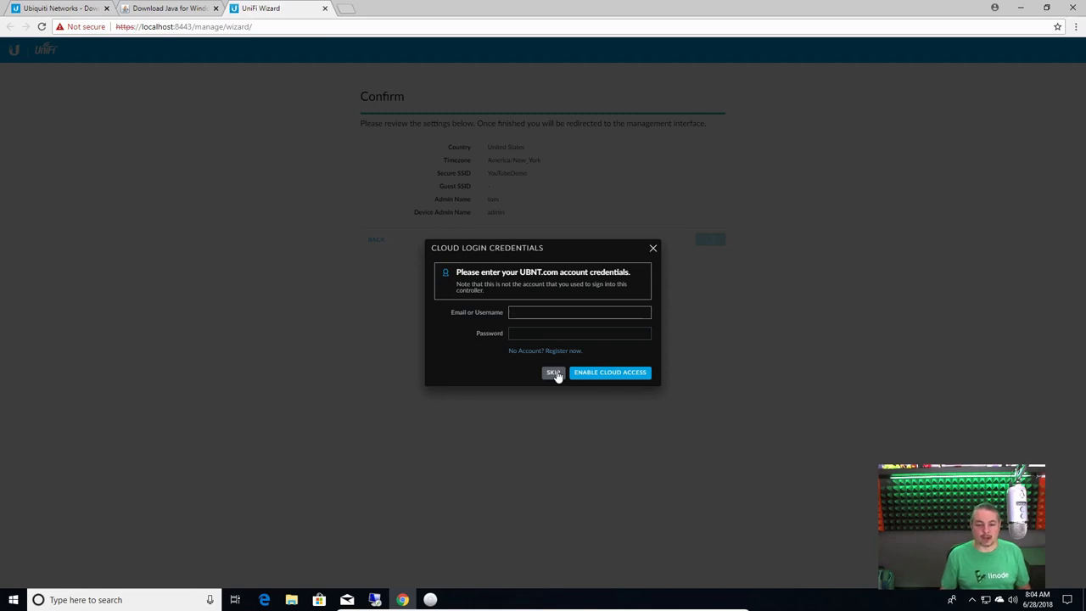
pyautogui.click(553, 371)
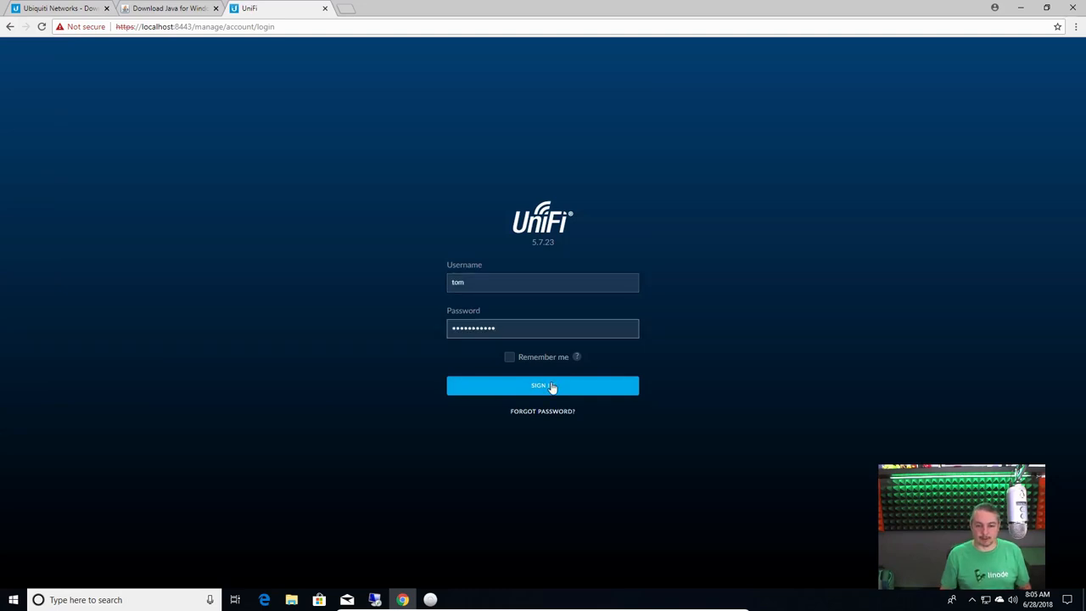
pyautogui.click(543, 385)
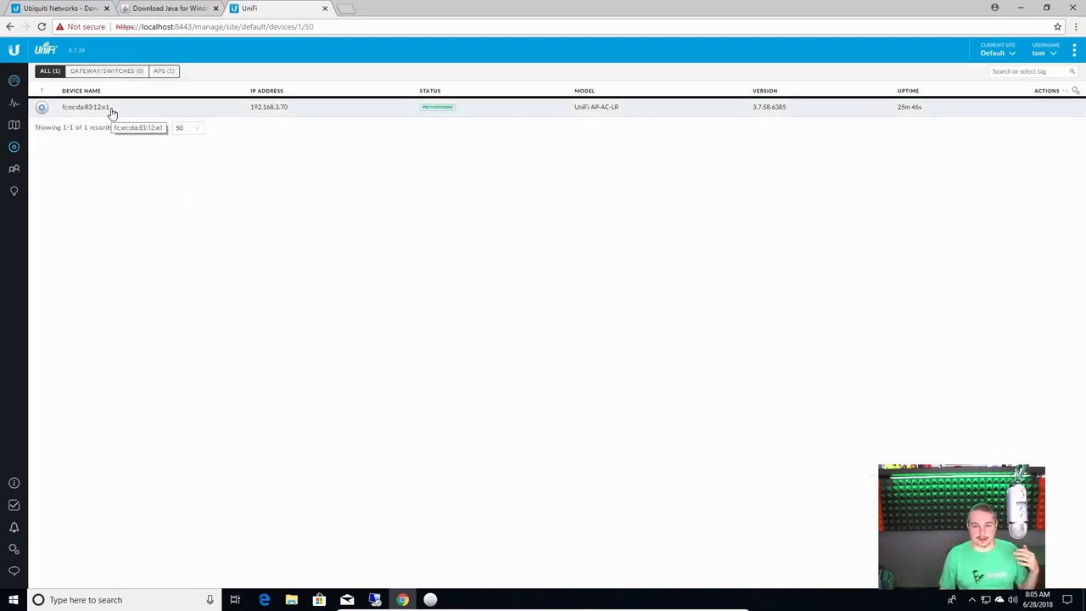
# Set the access point's alias to Demo UniFi in its Config panel and save
pyautogui.click(85, 106)
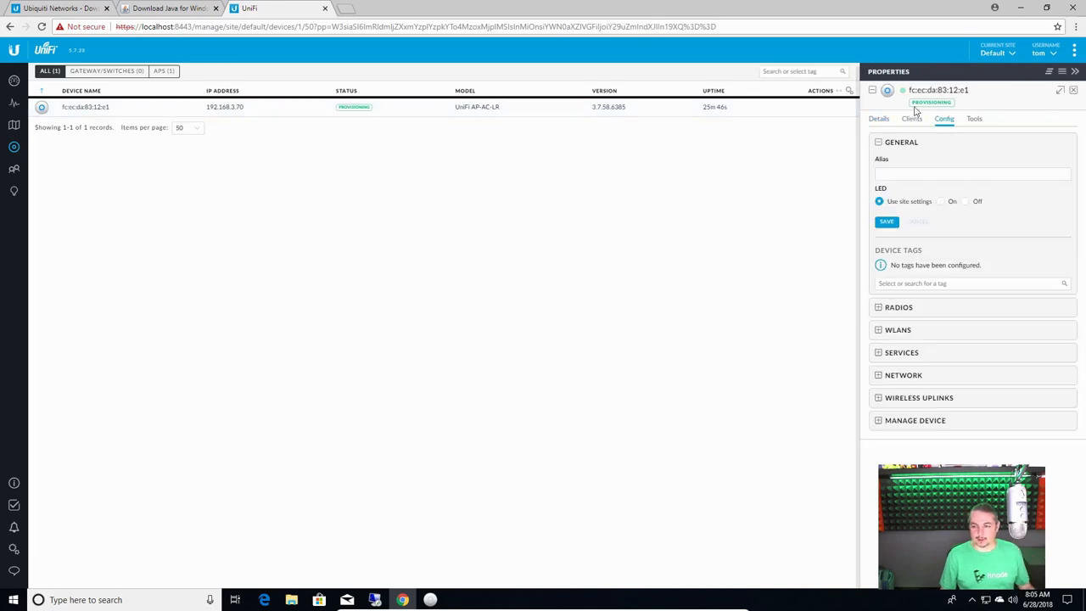
pyautogui.click(912, 118)
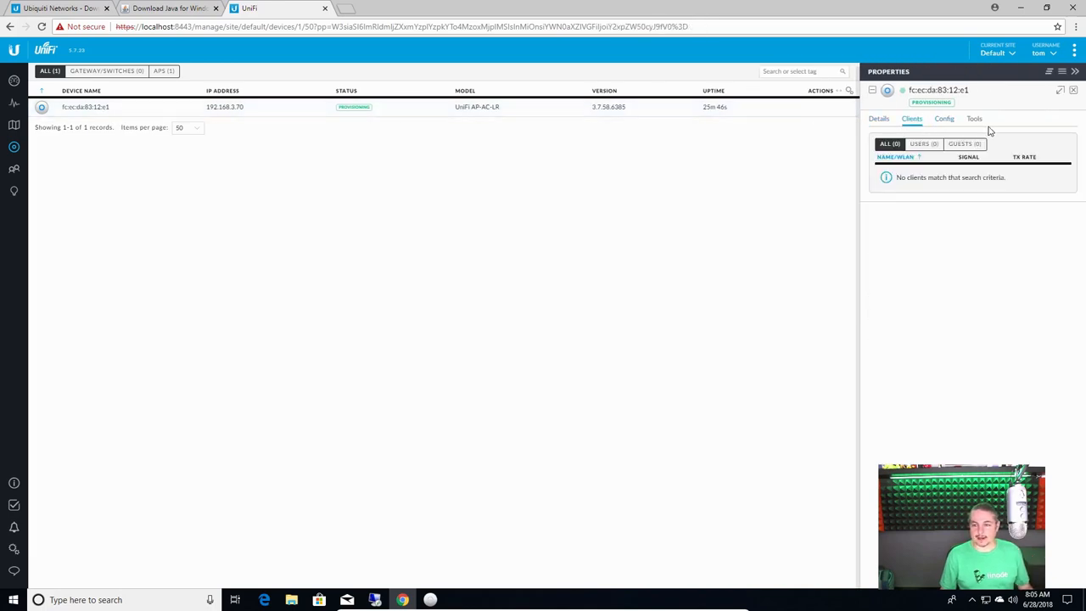
pyautogui.click(943, 119)
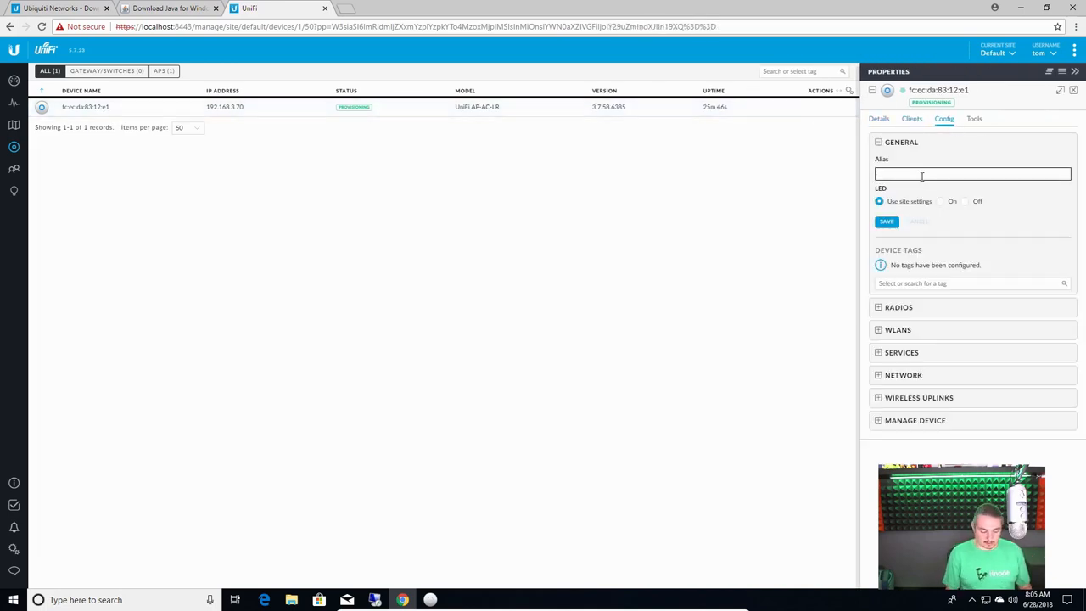
pyautogui.write('Demo UniFi')
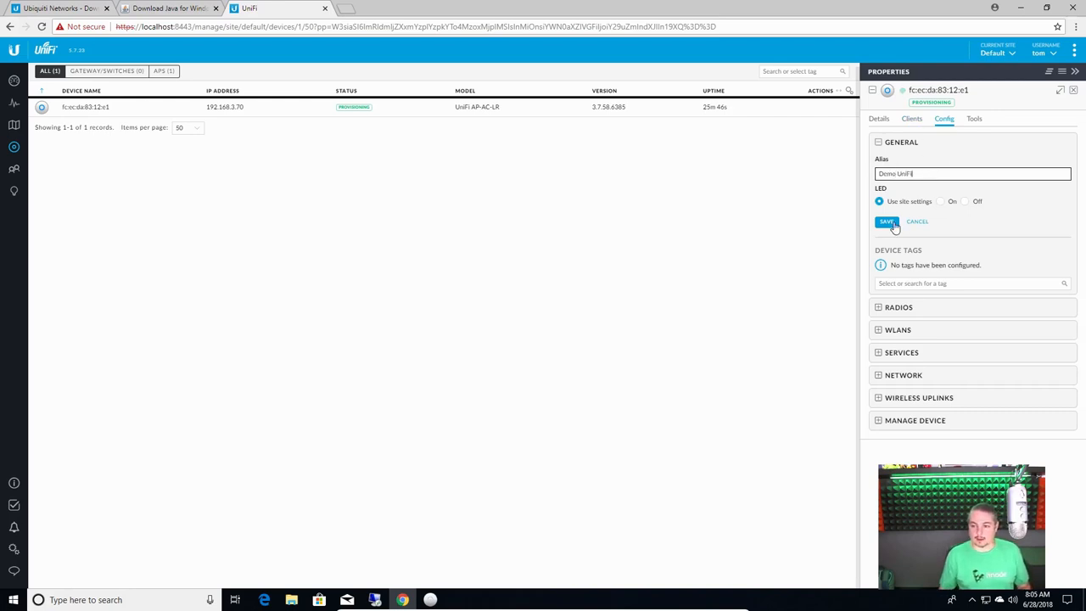
pyautogui.click(885, 220)
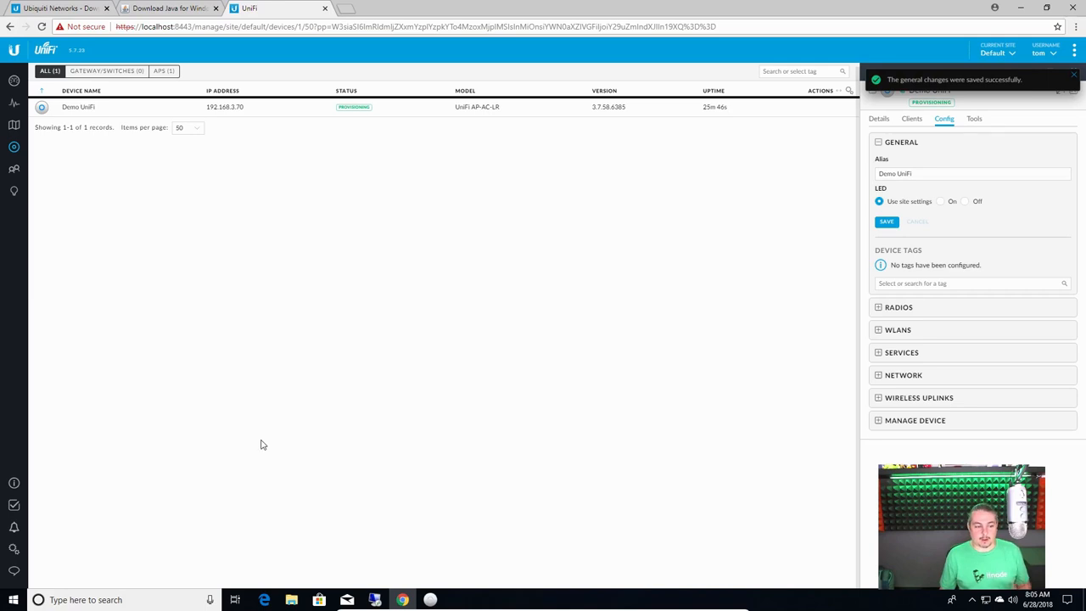
pyautogui.moveTo(14, 550)
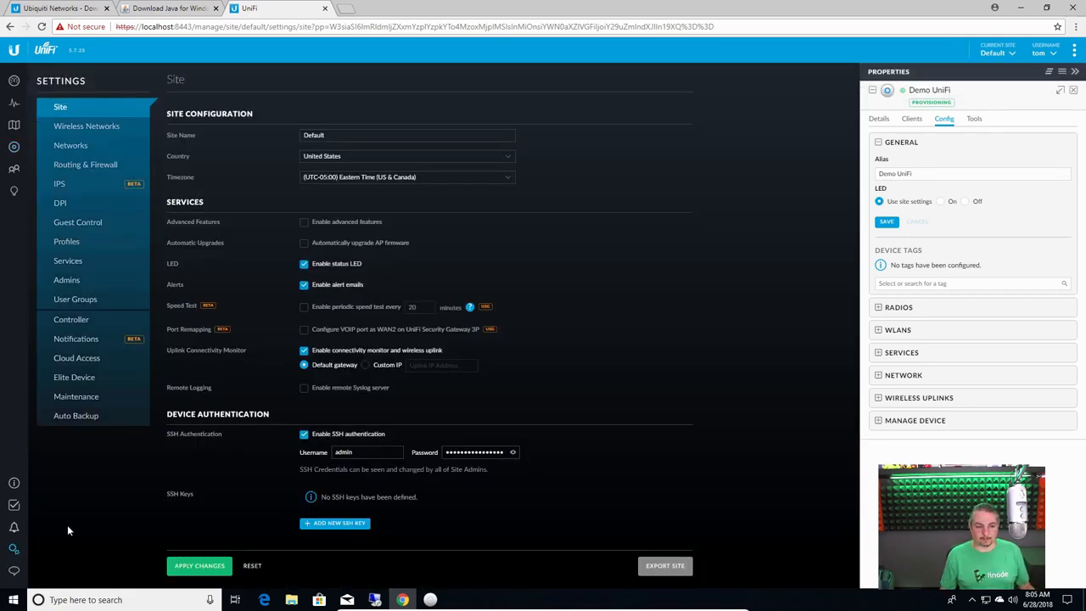
# Review the YouTubeDemo network in Wireless Networks settings, then add new open networks alongside it
pyautogui.click(86, 126)
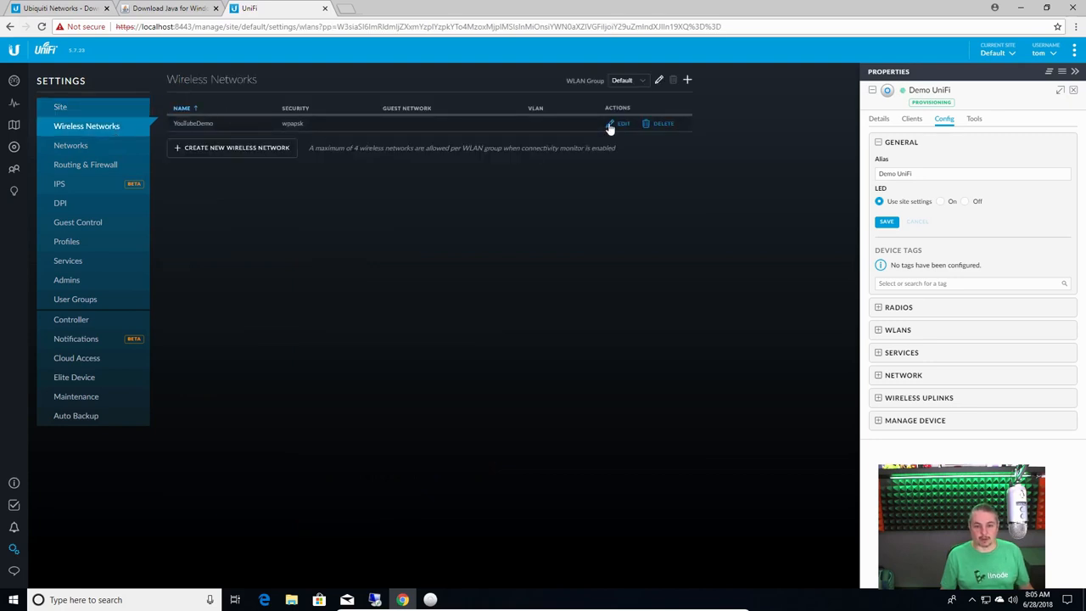
pyautogui.click(611, 122)
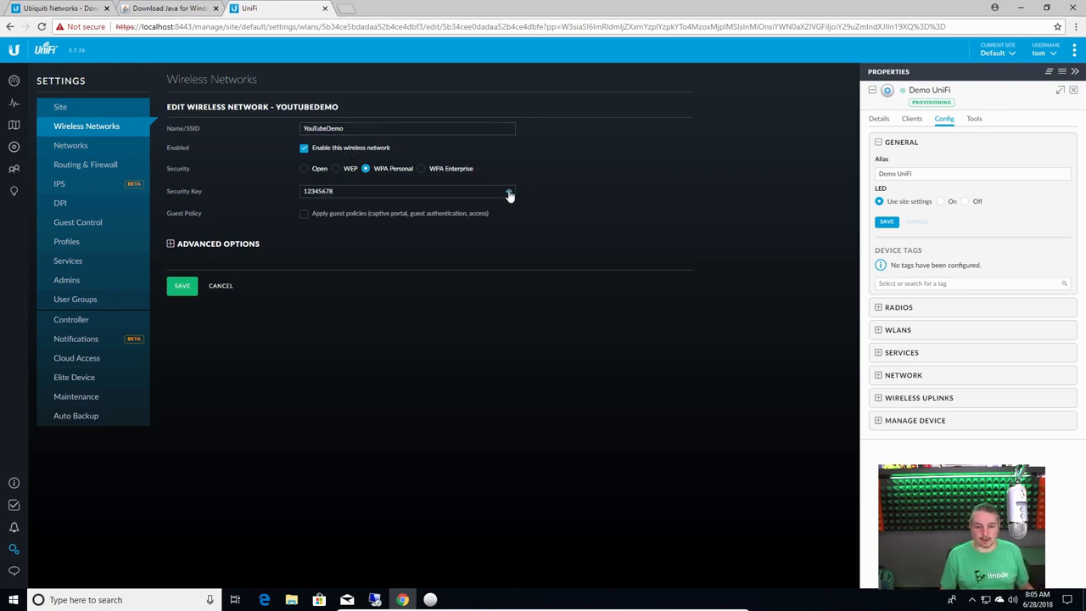
pyautogui.click(408, 190)
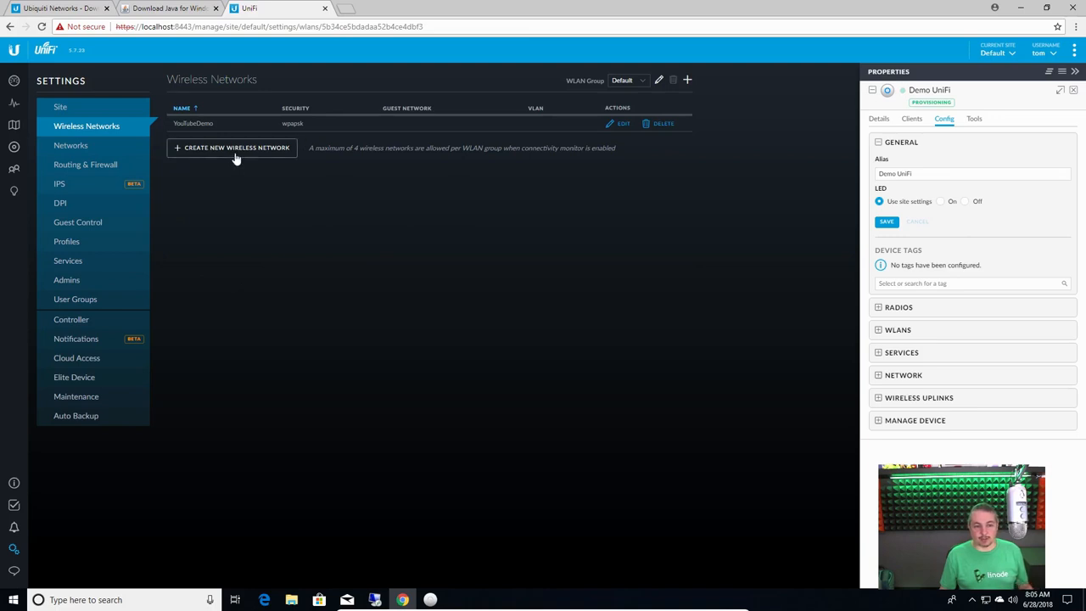
pyautogui.click(236, 148)
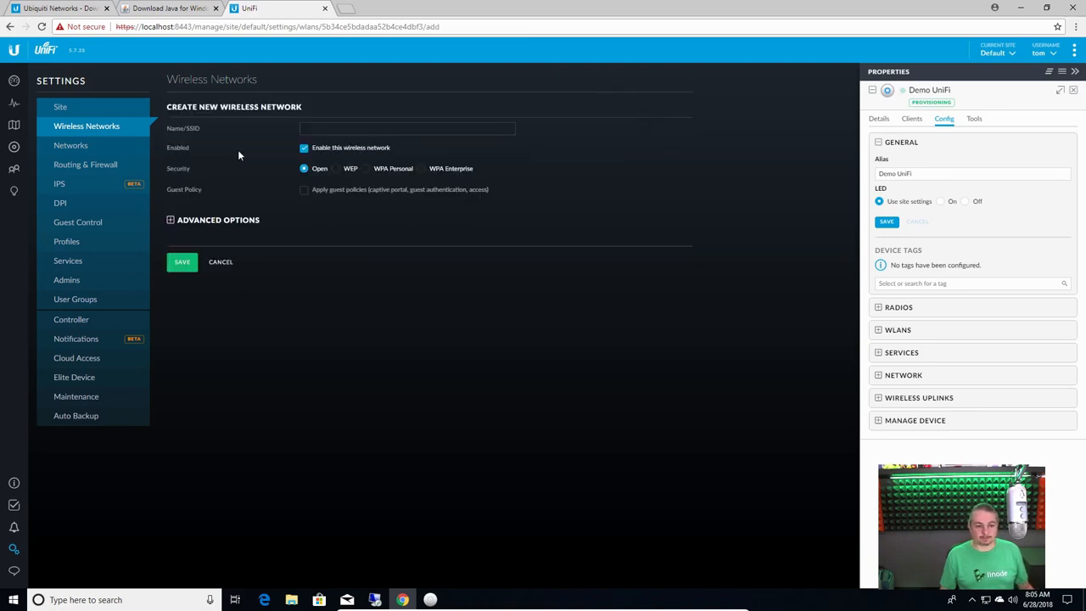
pyautogui.click(220, 261)
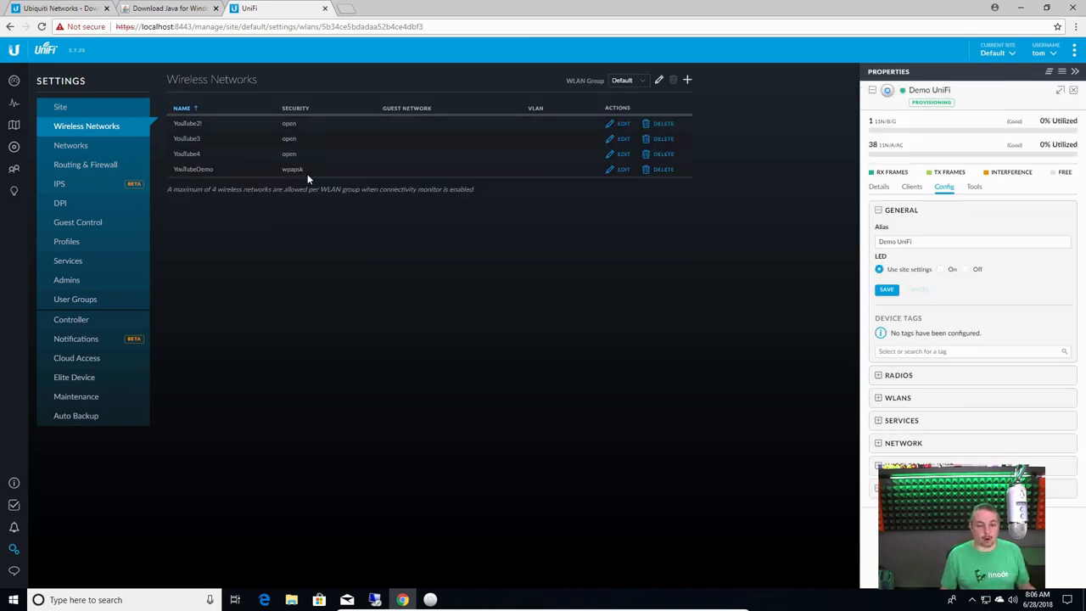
pyautogui.moveTo(298, 143)
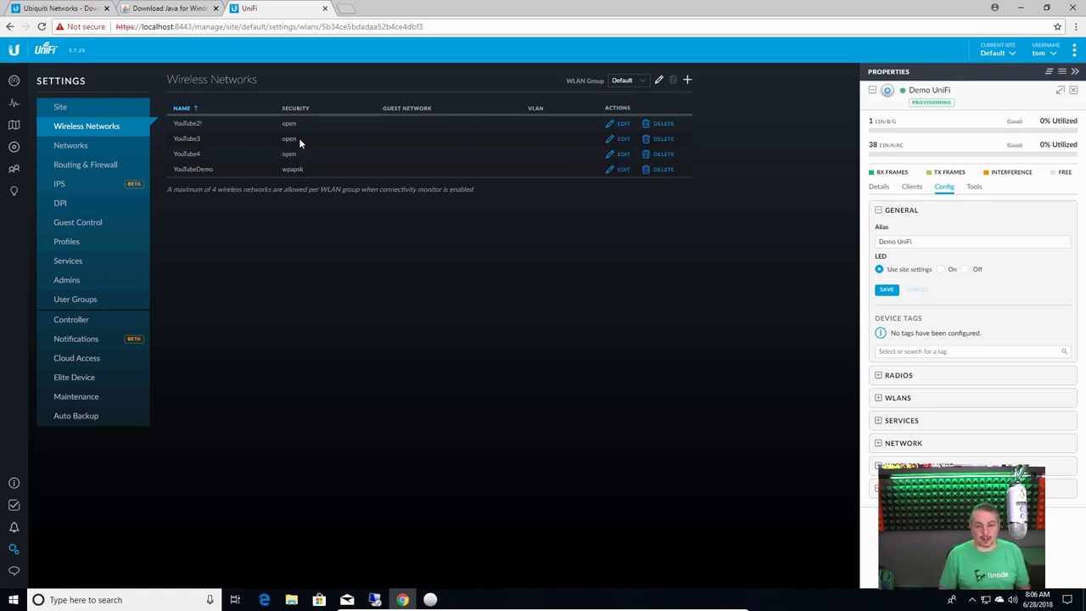
pyautogui.moveTo(248, 132)
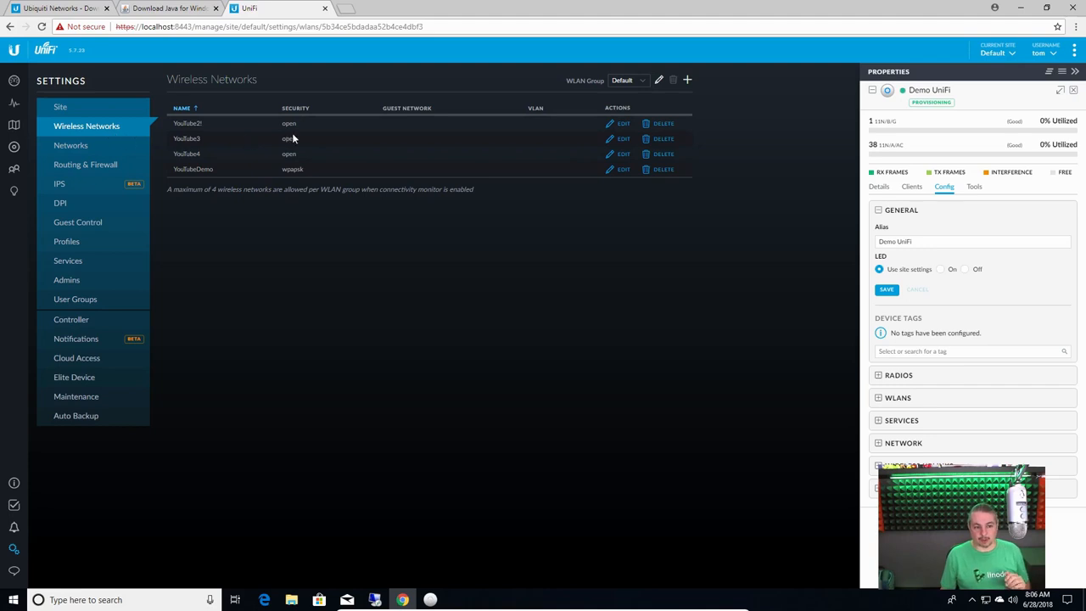
pyautogui.moveTo(14, 146)
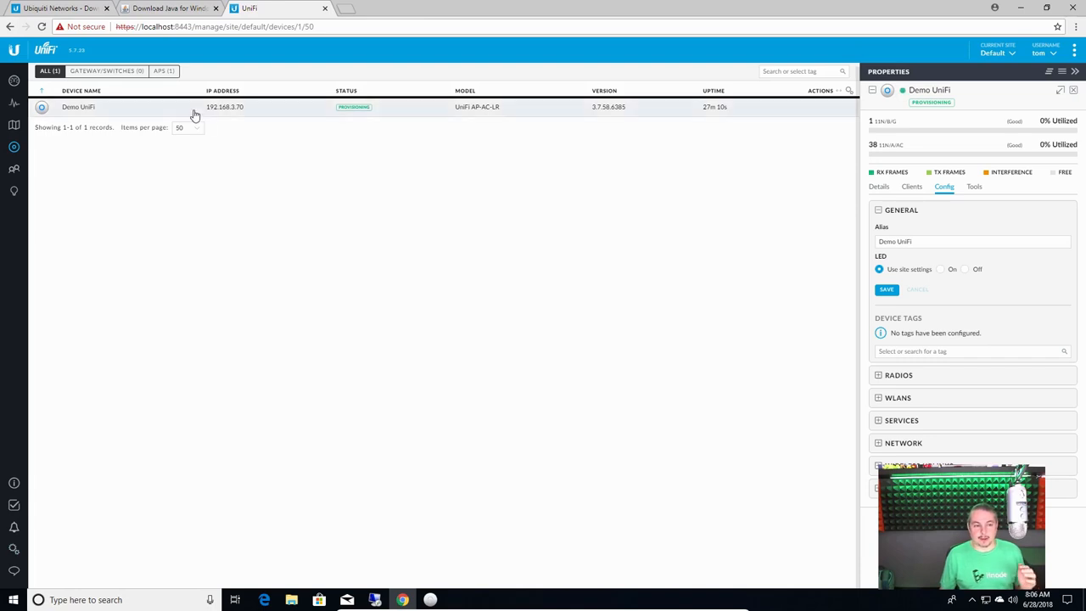
pyautogui.moveTo(180, 264)
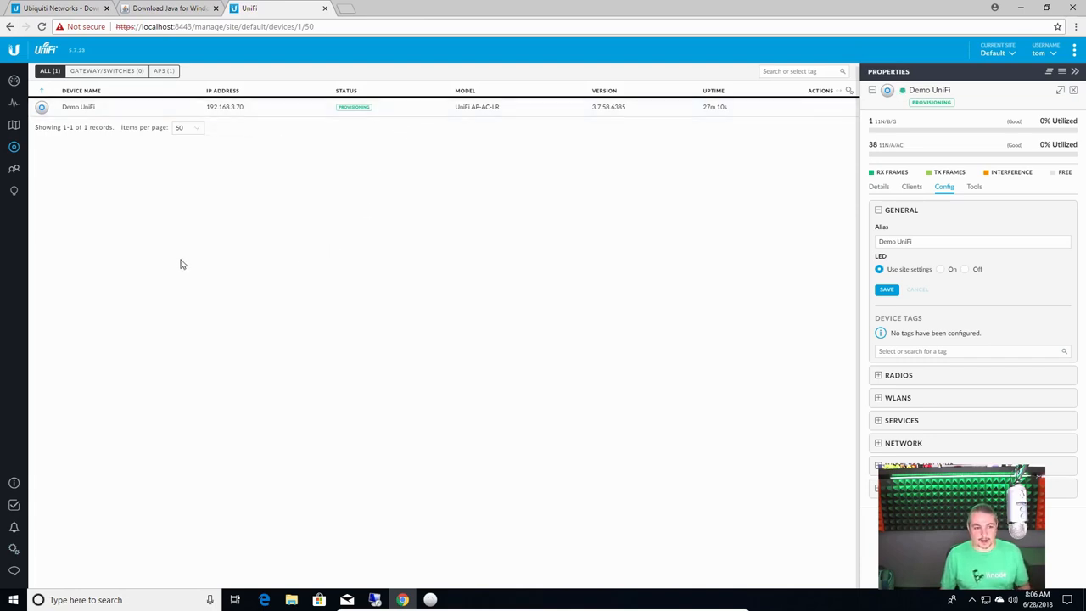
pyautogui.moveTo(288, 193)
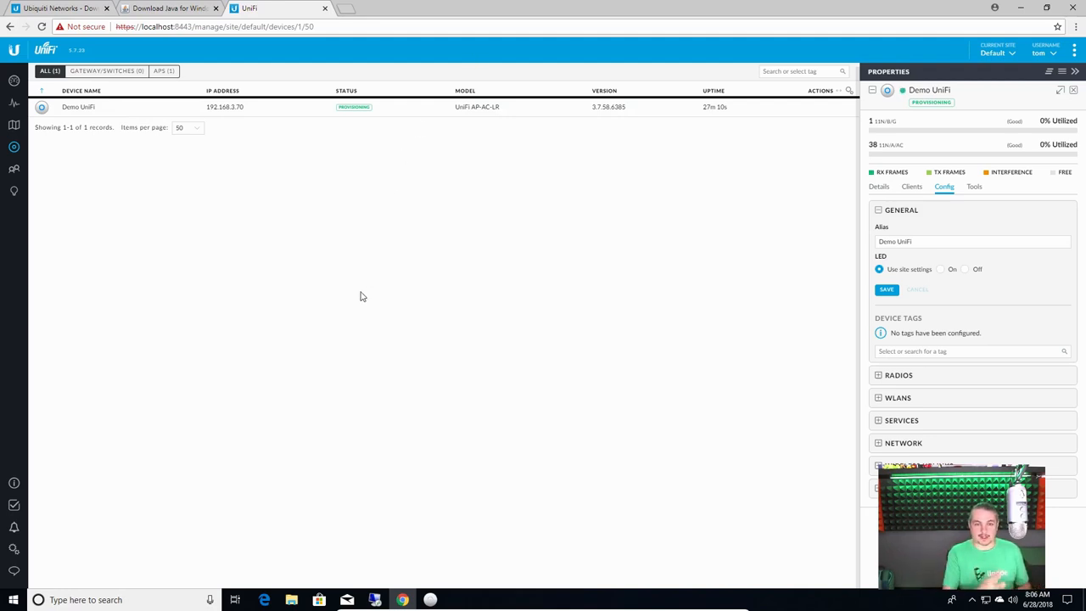
pyautogui.moveTo(393, 143)
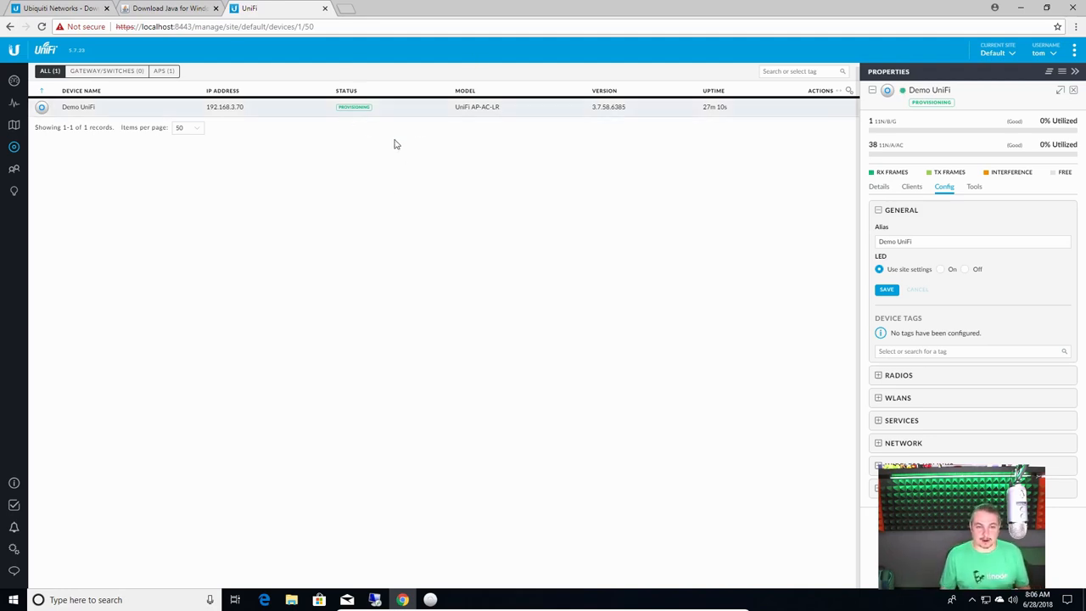
pyautogui.moveTo(399, 173)
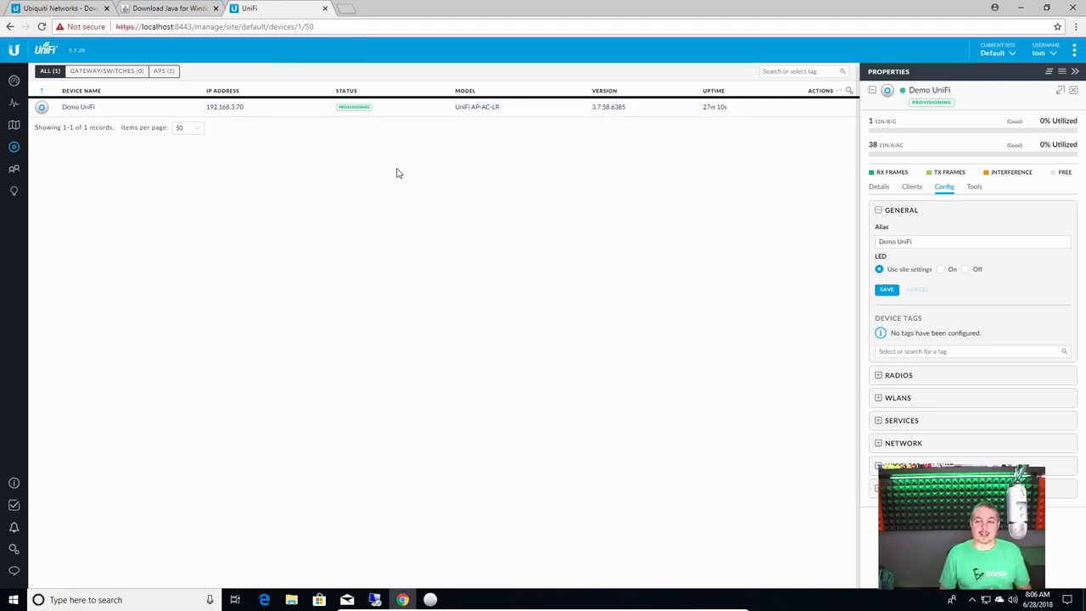
pyautogui.moveTo(408, 183)
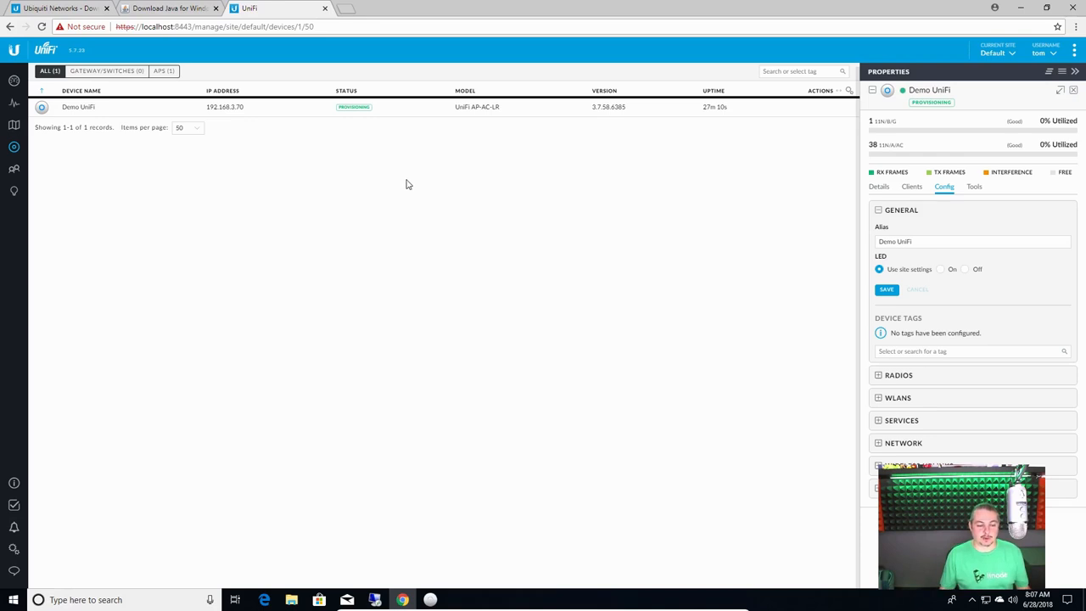
pyautogui.moveTo(437, 282)
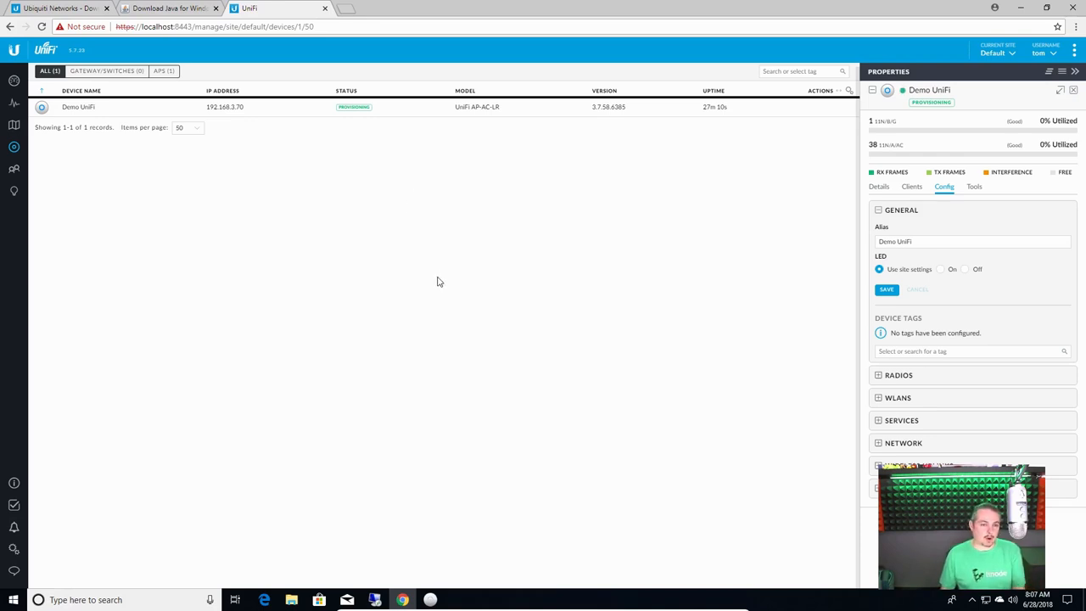
pyautogui.moveTo(417, 390)
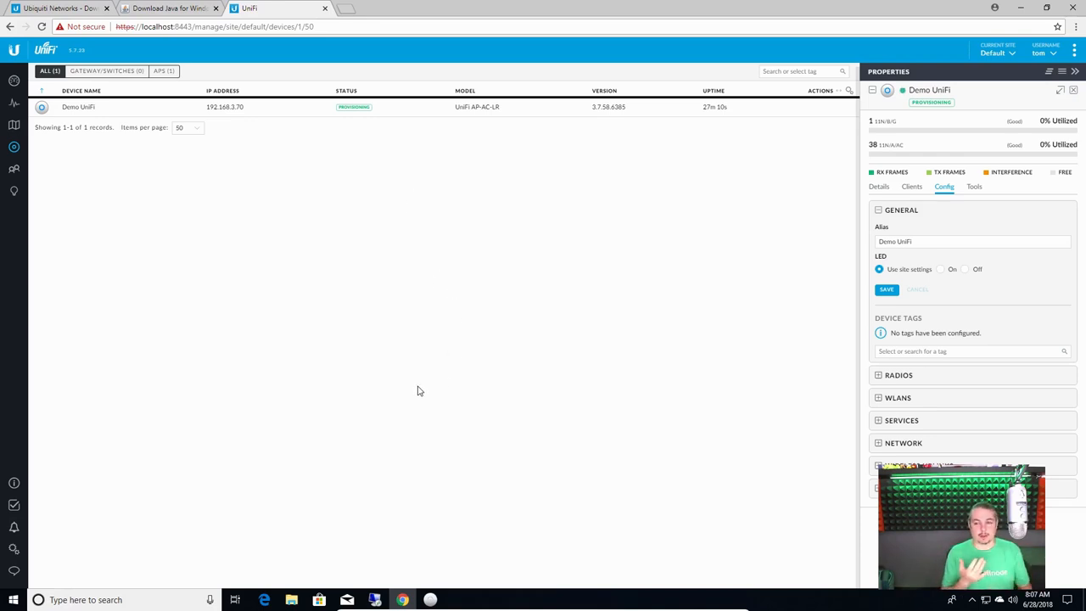